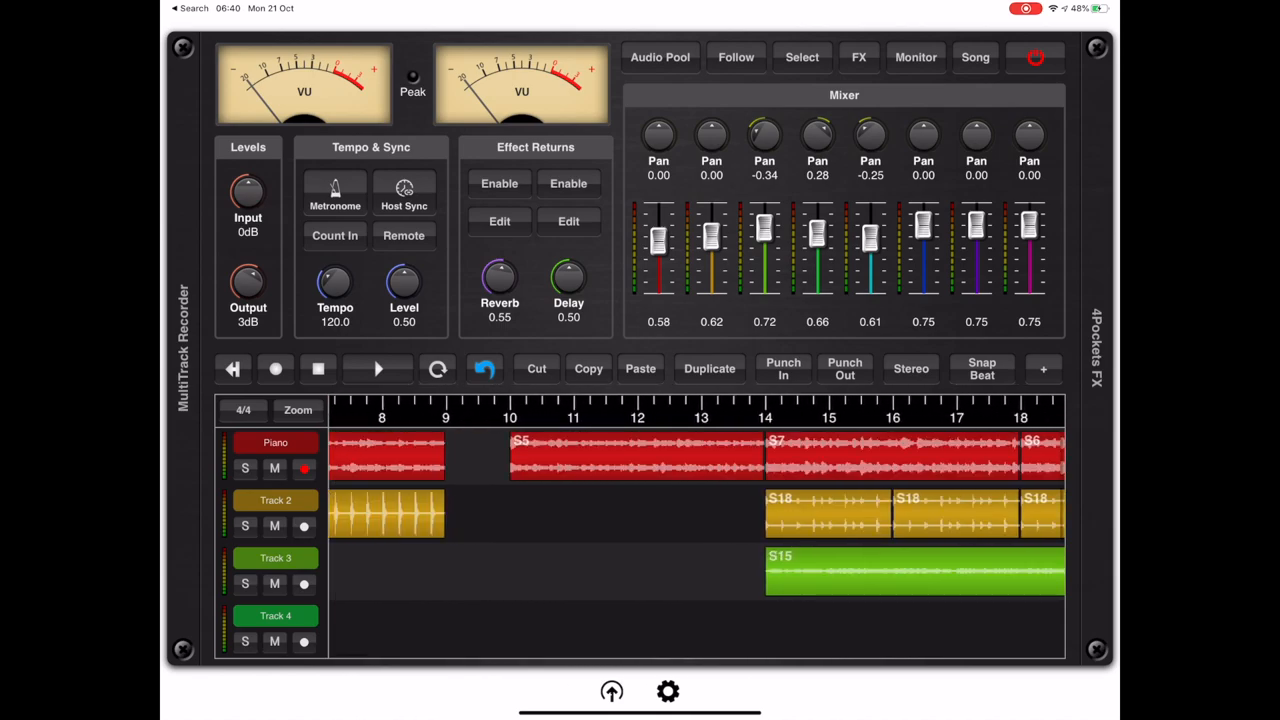
Scroll through the song timeline and bring up the Audio Pool's list of recorded samples.
scroll(right, 3)
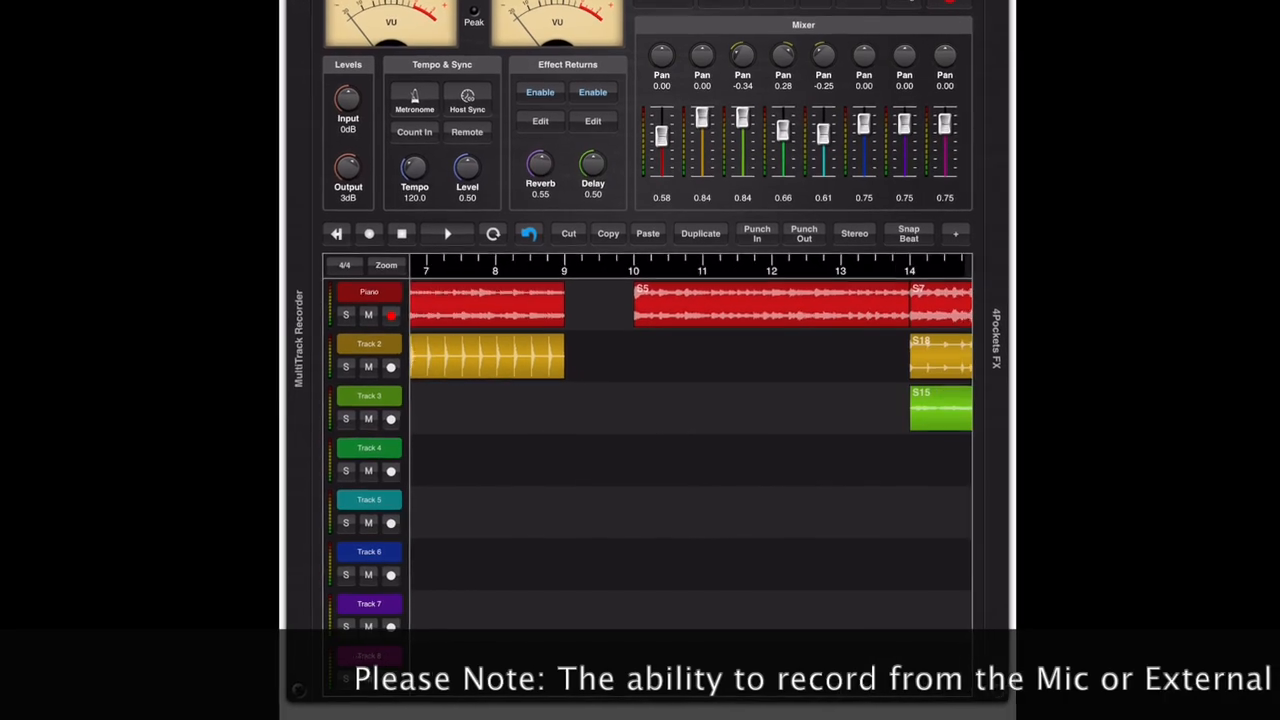
scroll(right, 3)
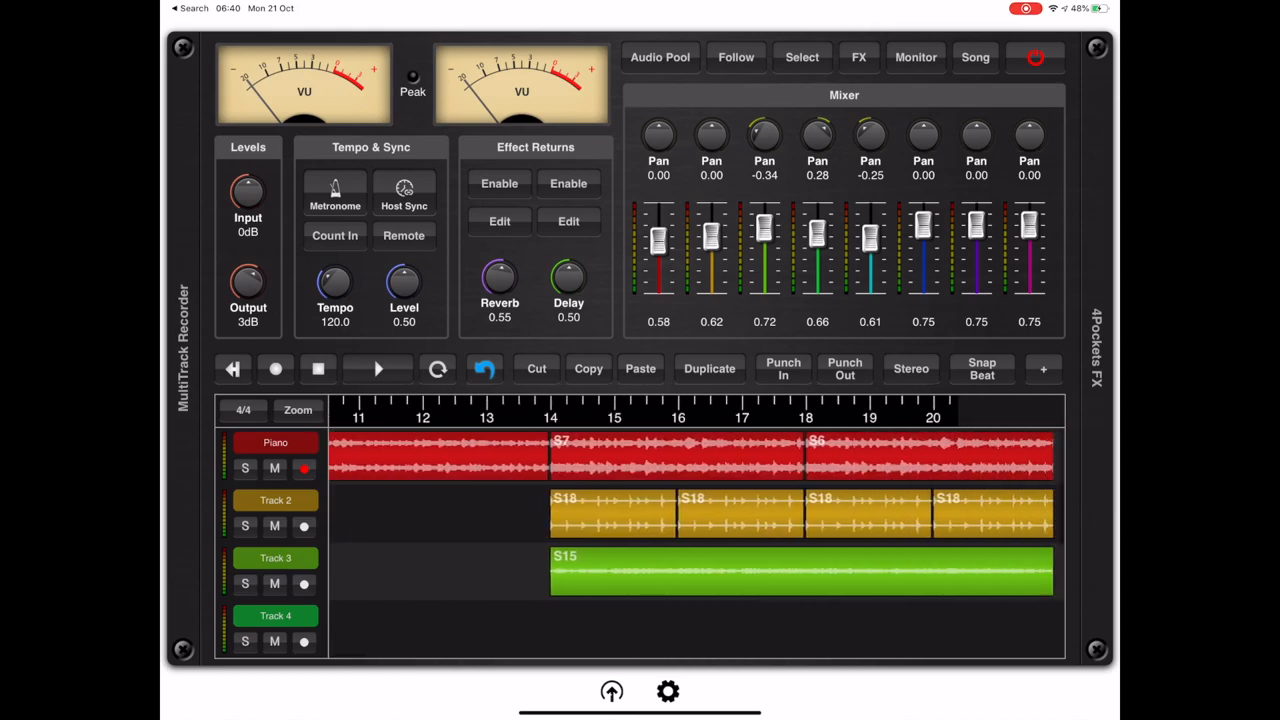
scroll(right, 3)
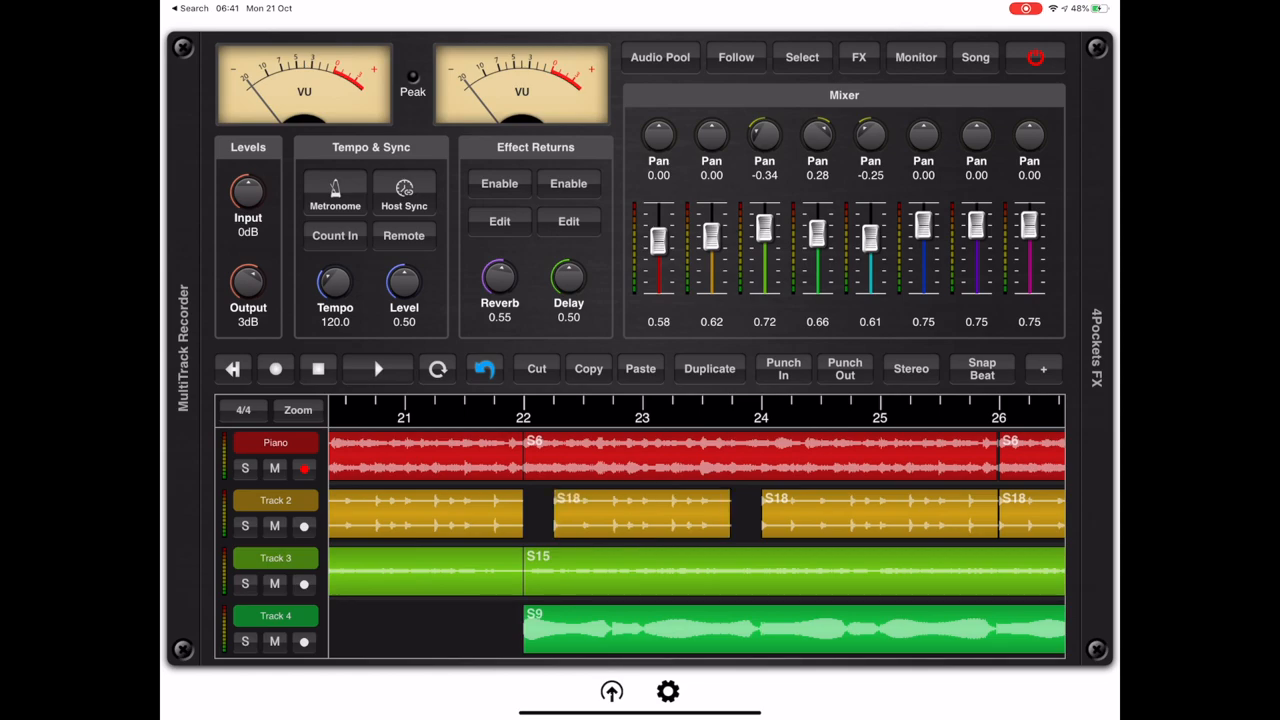
scroll(left, 3)
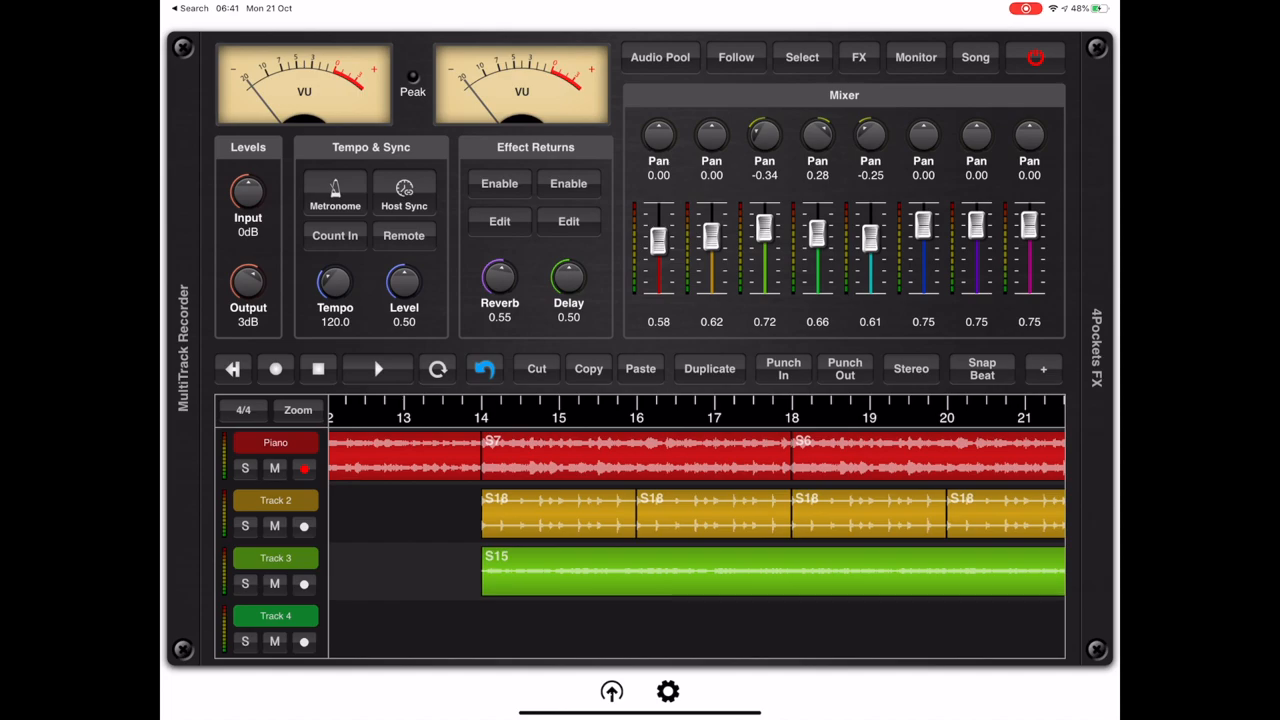
click(660, 56)
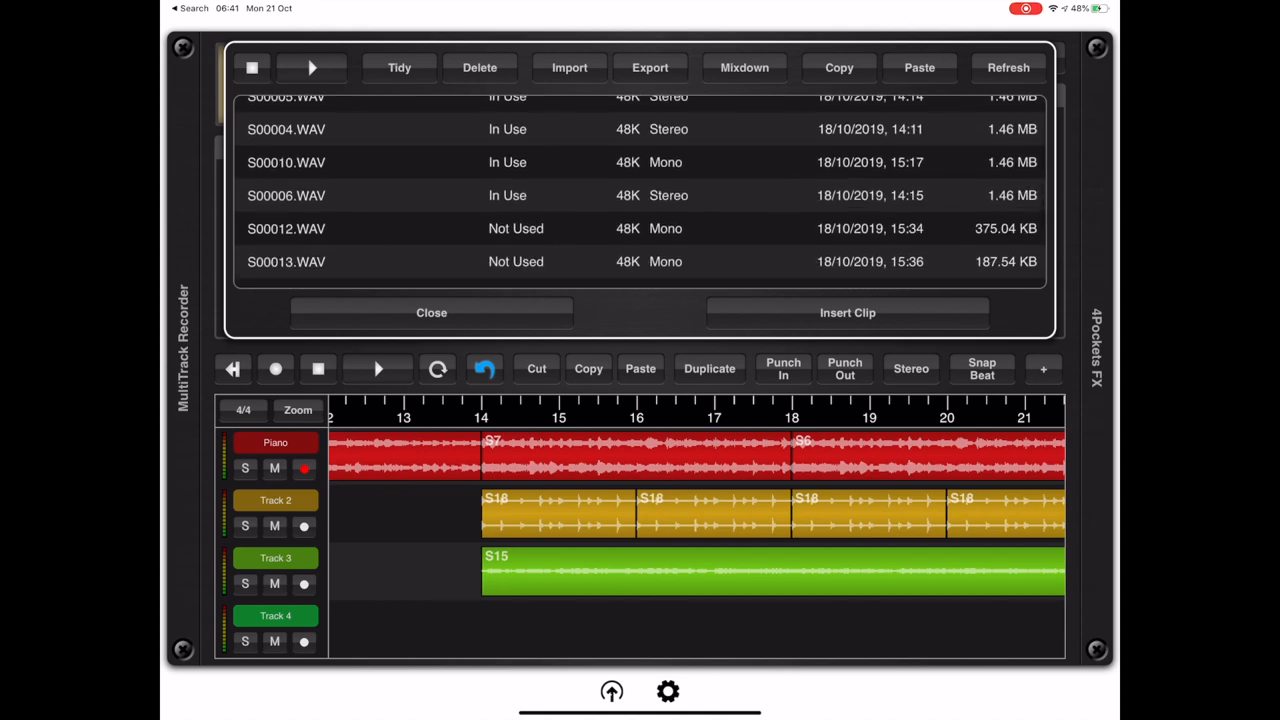
scroll(down, 3)
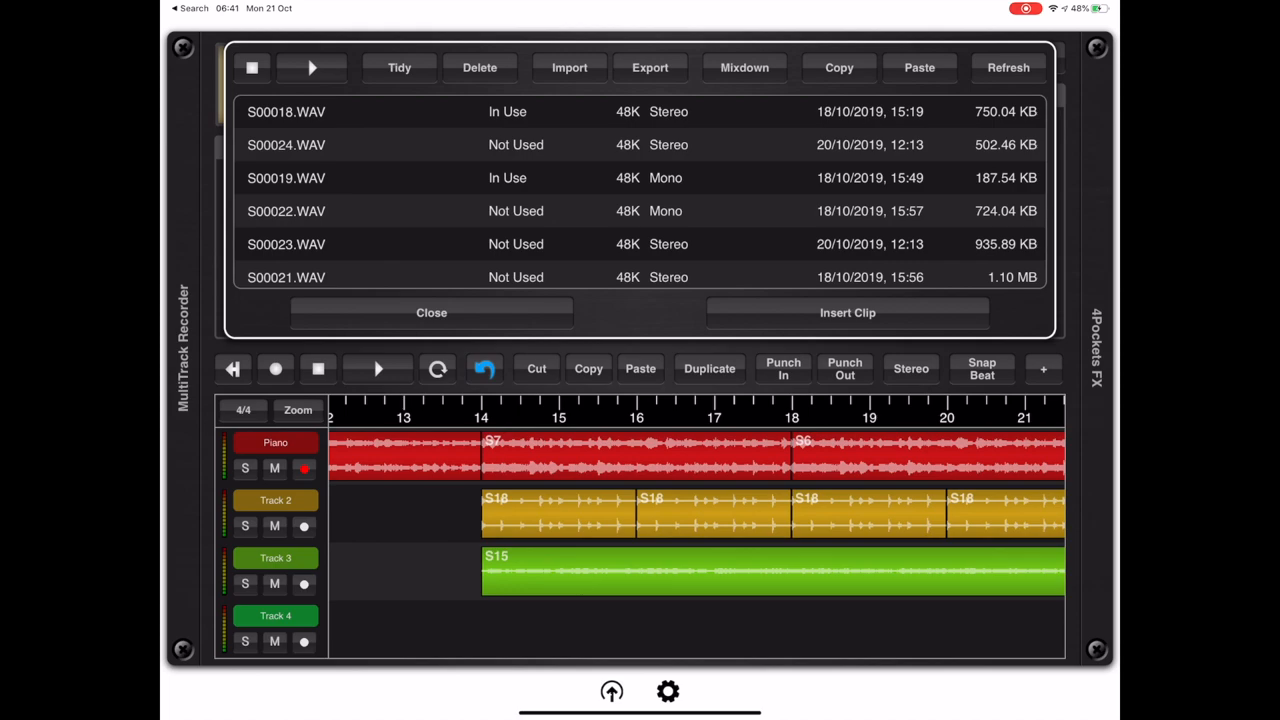
Tidy the sample pool, confirming deletion of samples the song does not use.
click(398, 68)
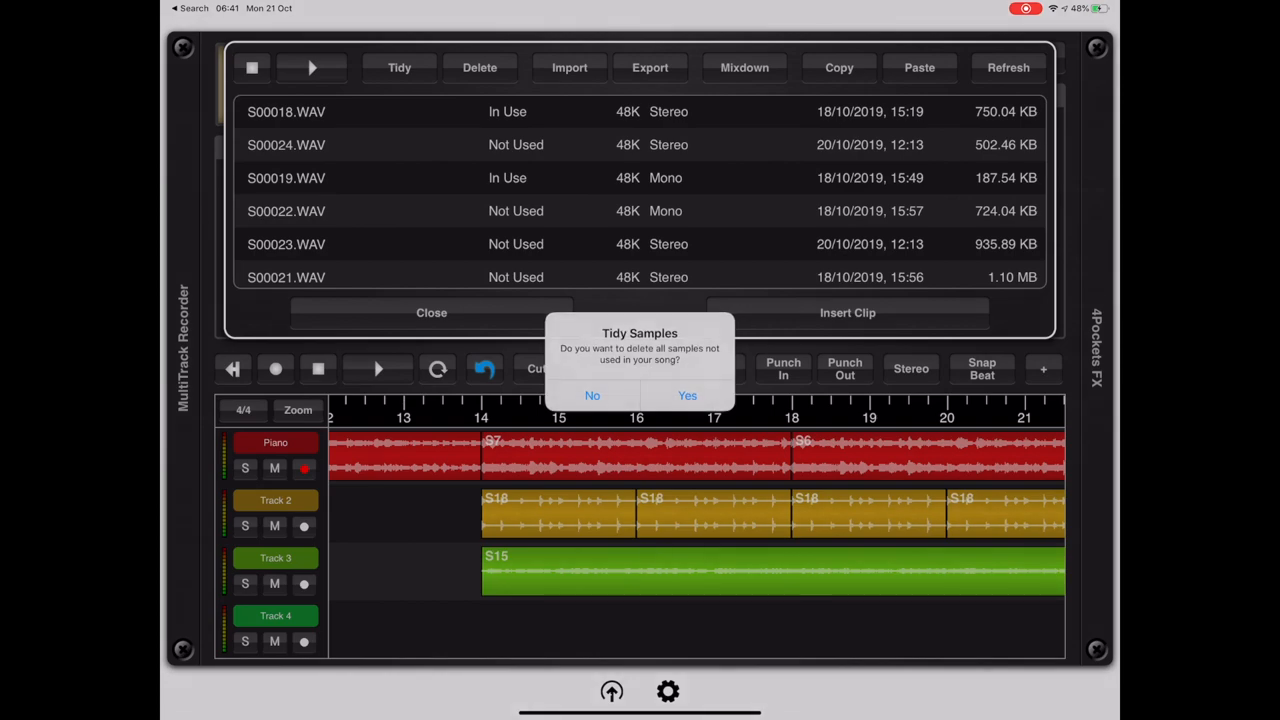
click(592, 396)
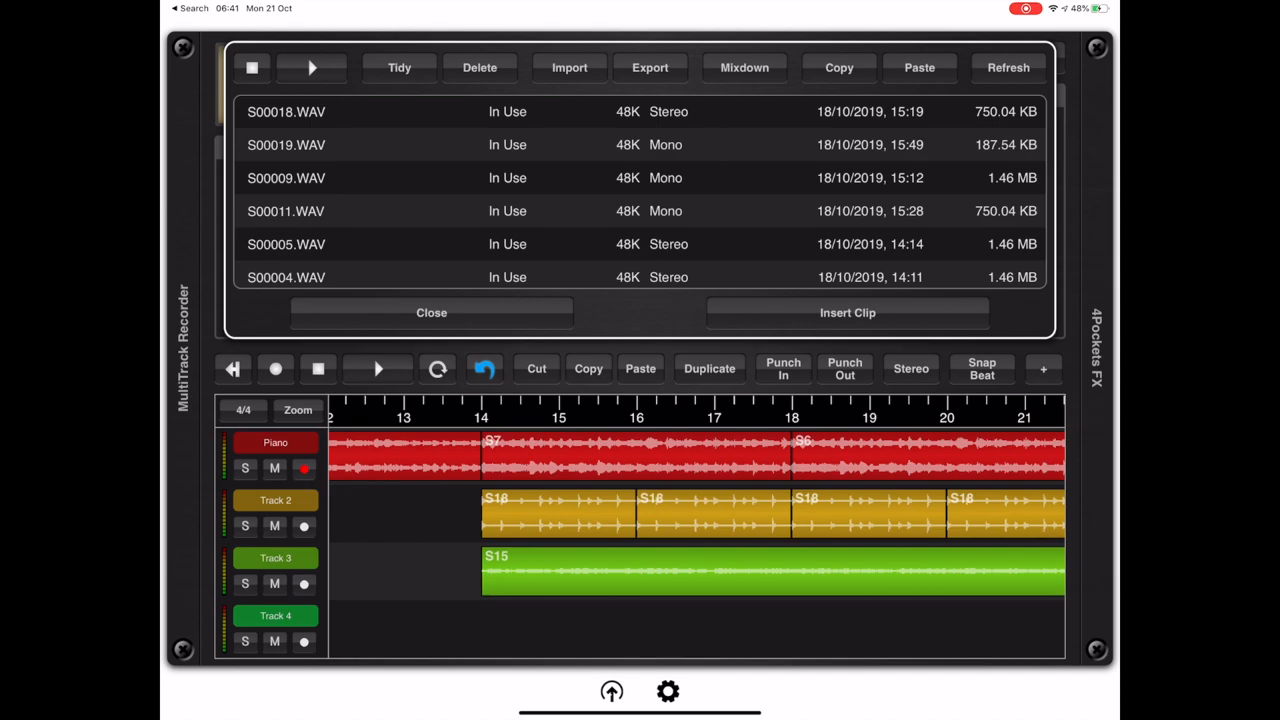
click(432, 312)
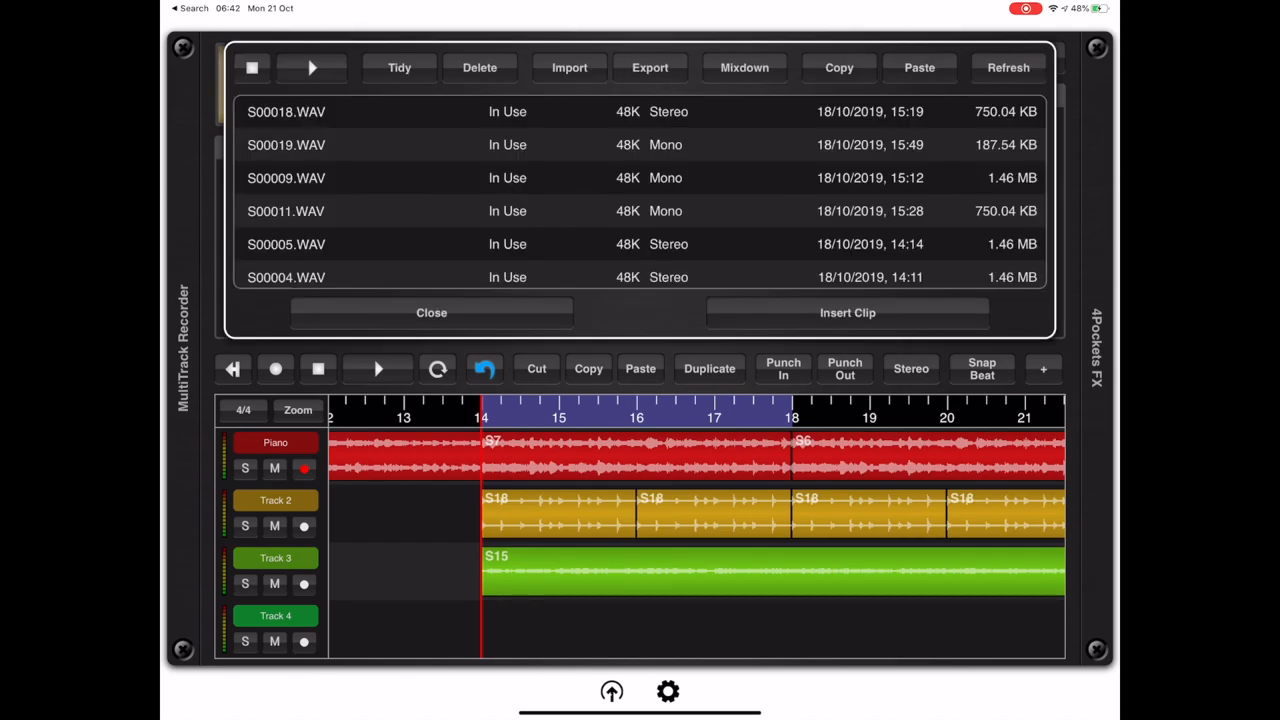
Export bars 14–18 as new clip S00022.WAV and dismiss the Export Success message.
click(744, 68)
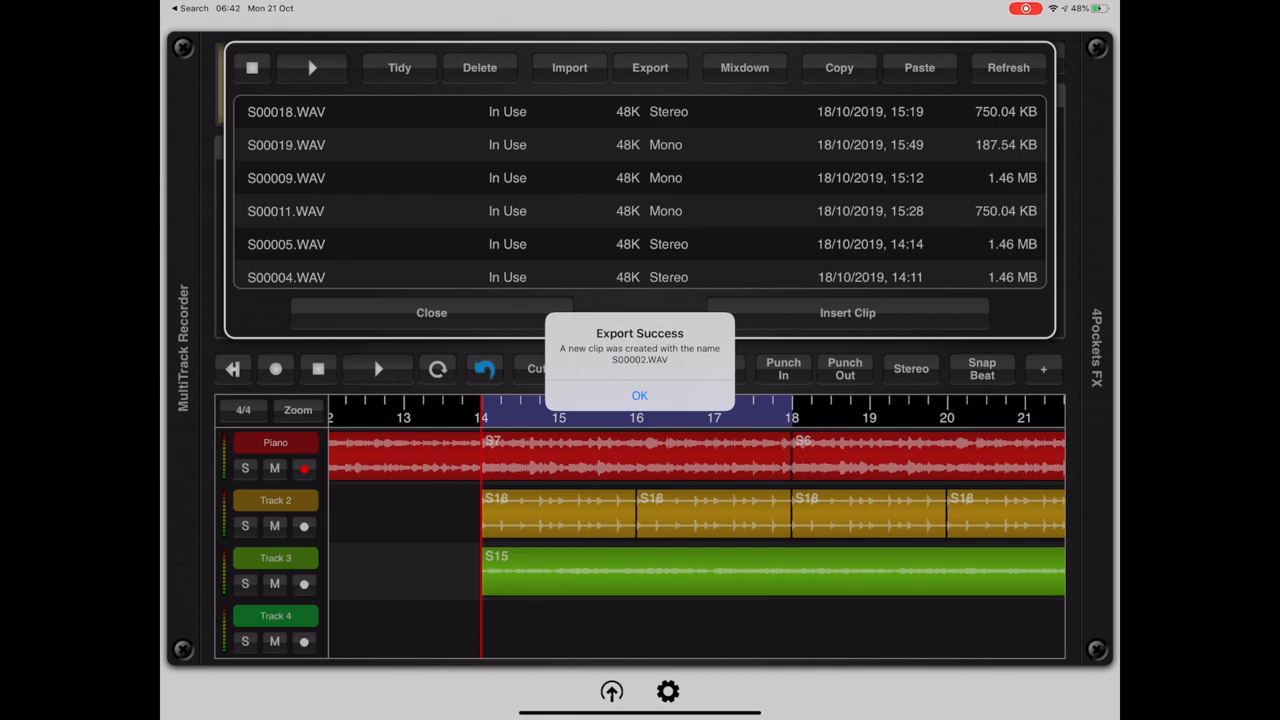
click(640, 396)
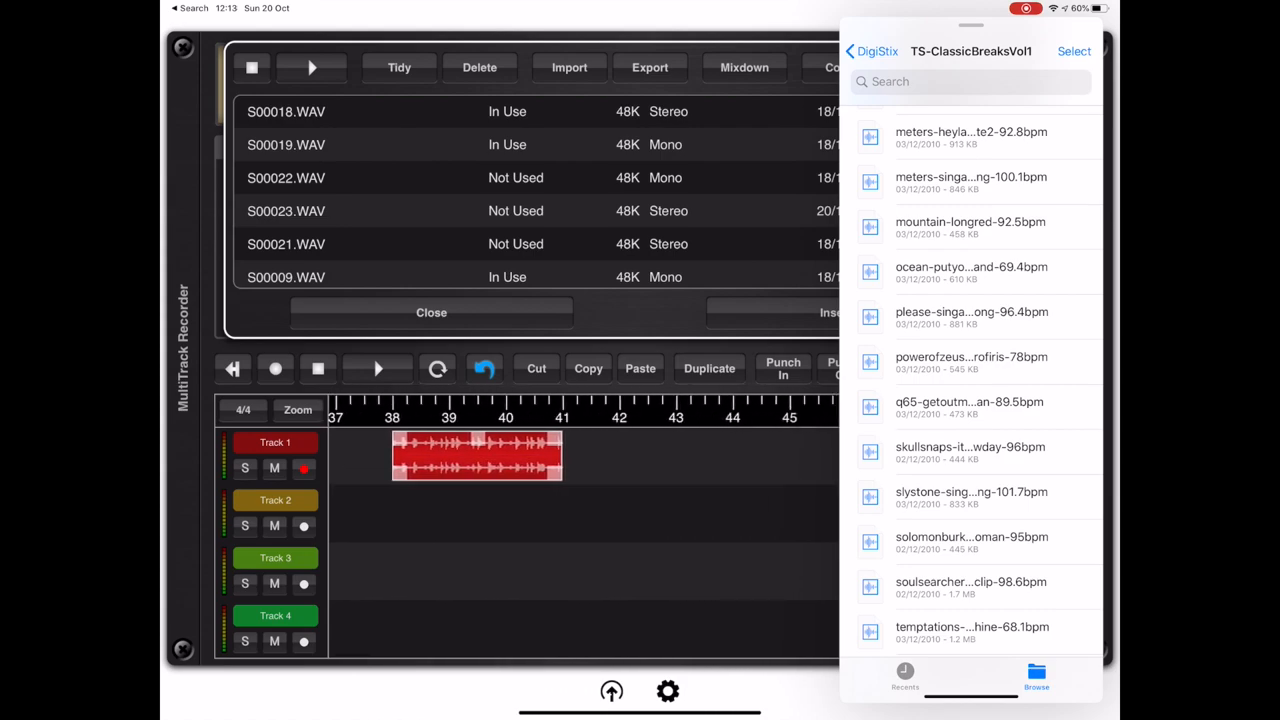
Drag a TS-ClassicBreaksVol1 drum loop from the Files panel into the song timeline.
drag(968, 408, 624, 460)
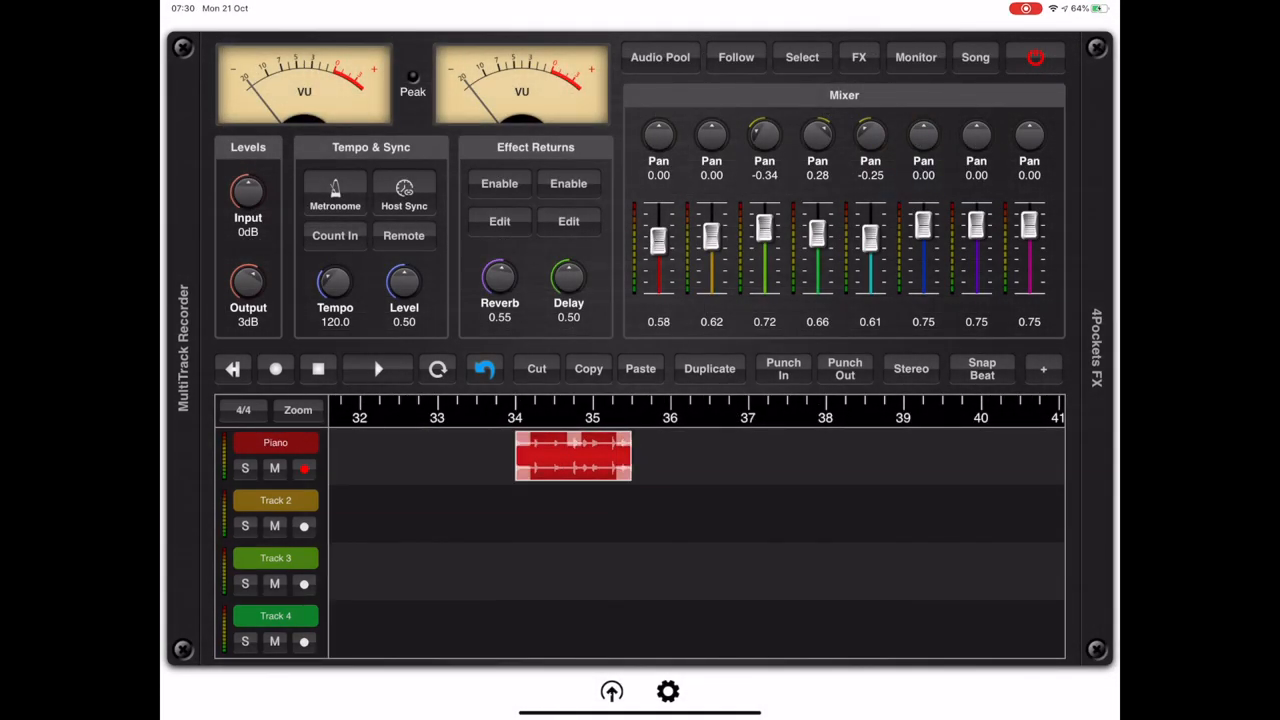
Normalize the short red clip near bar 34 to the chosen loudness level.
click(1040, 368)
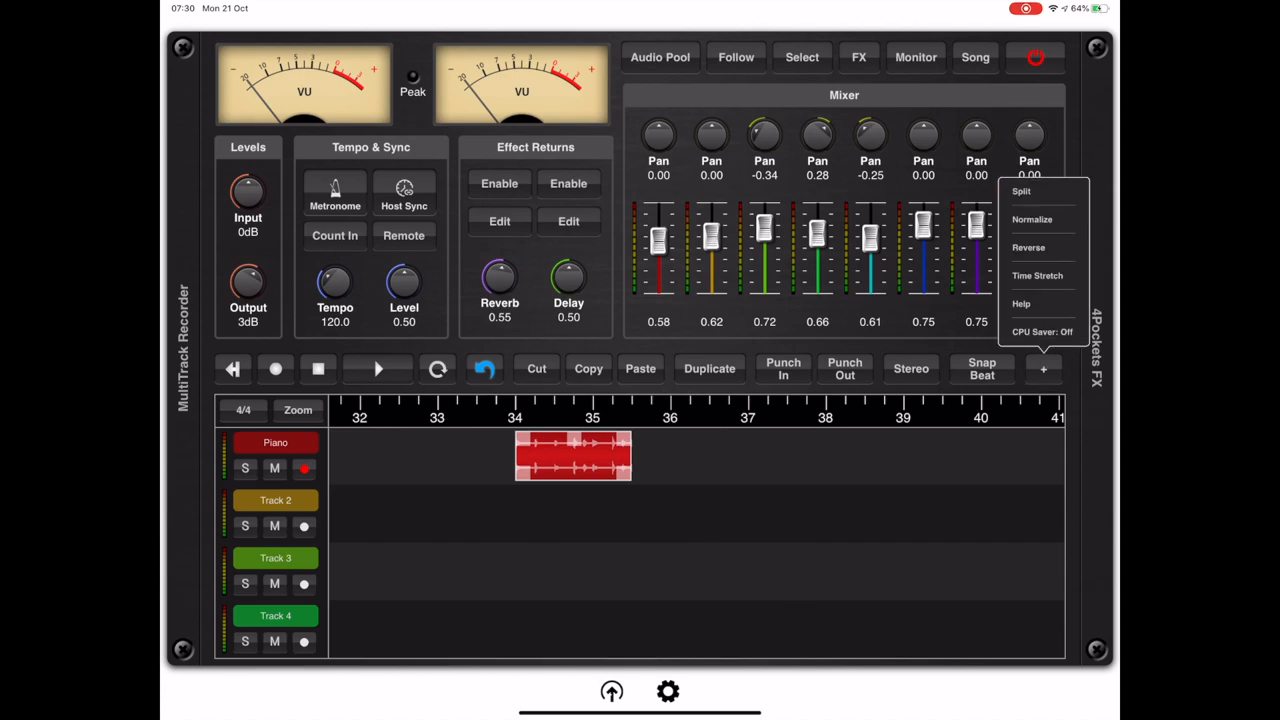
click(1030, 218)
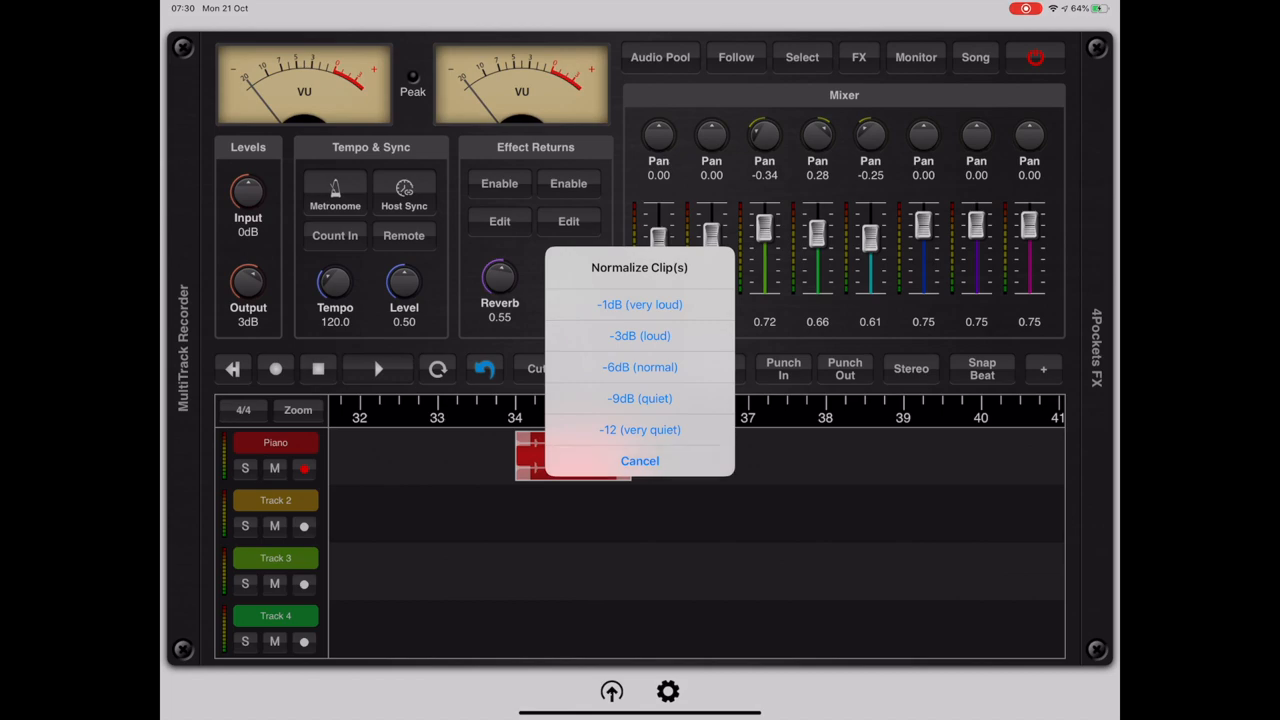
click(640, 368)
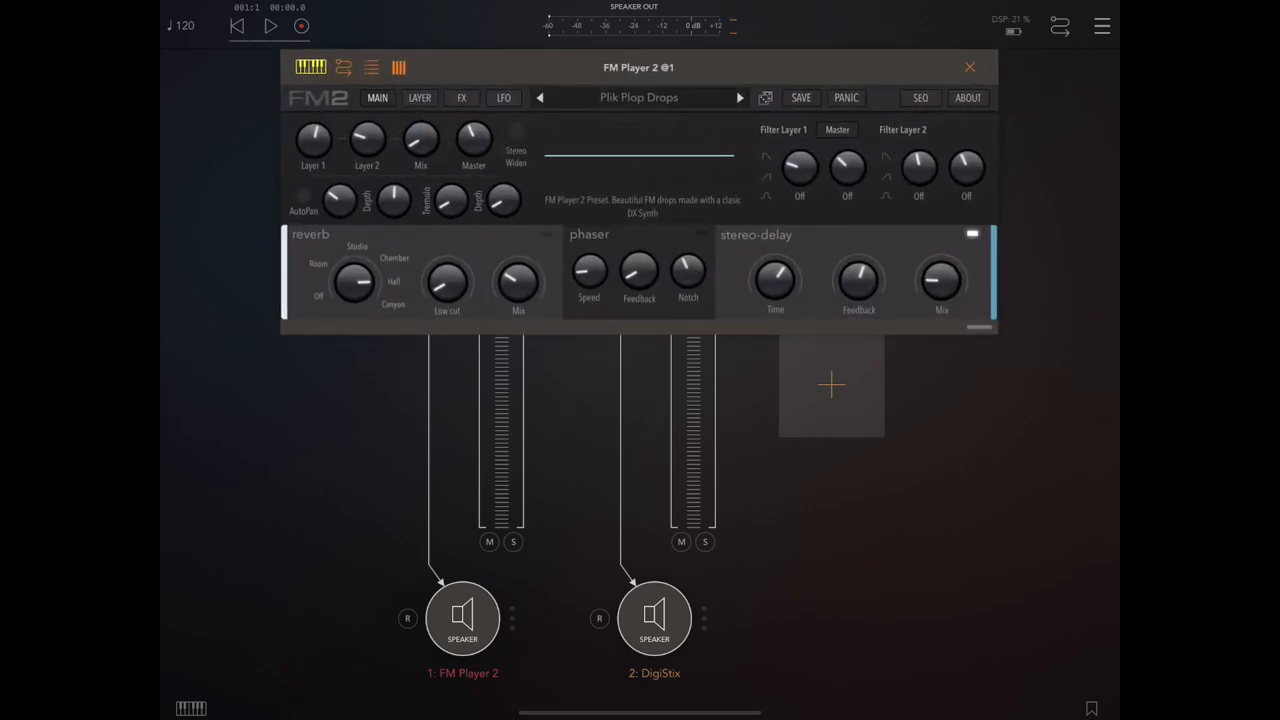
Close the FM Player 2 window, briefly view the DigiStix drummer, and return to the AUM mixer.
click(966, 64)
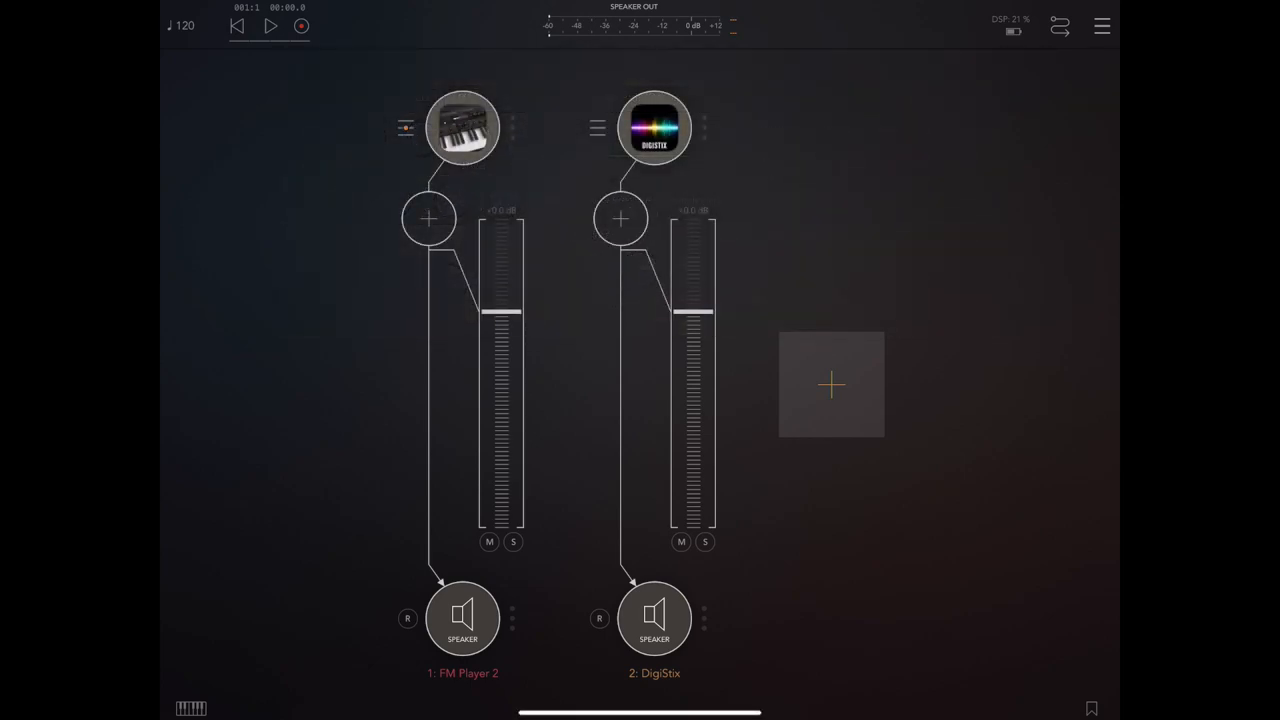
double_click(662, 128)
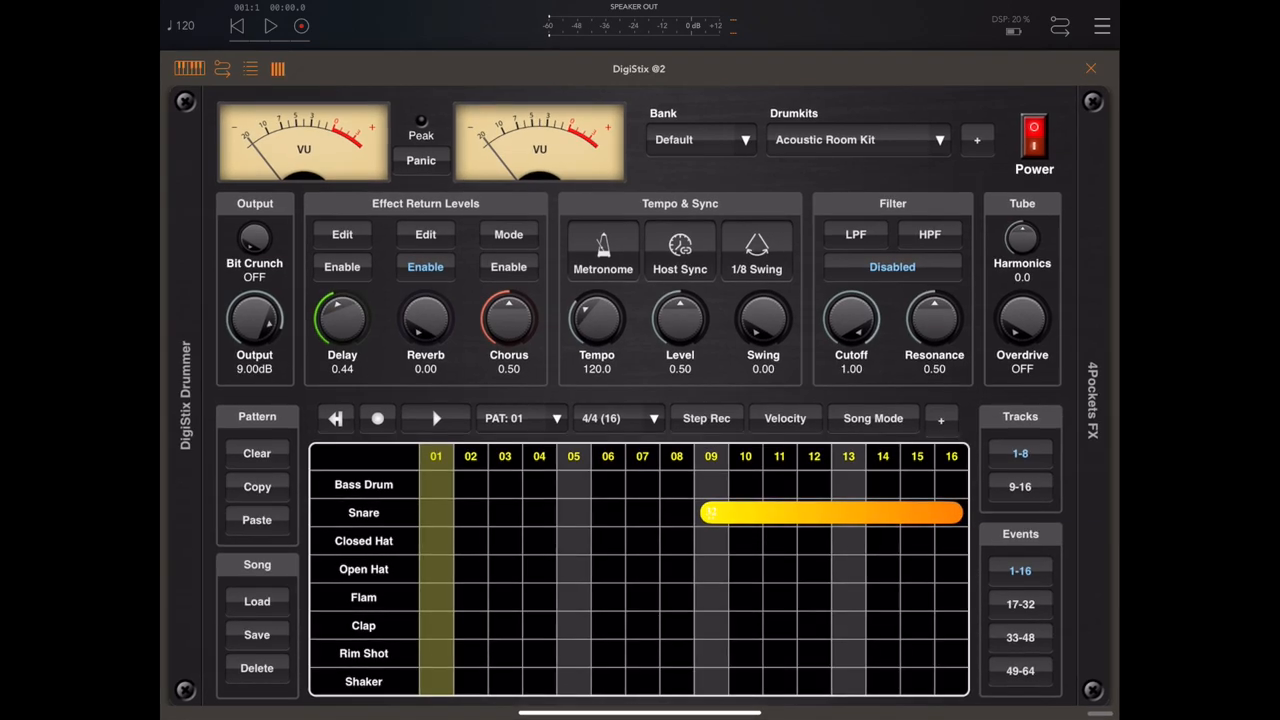
click(1090, 64)
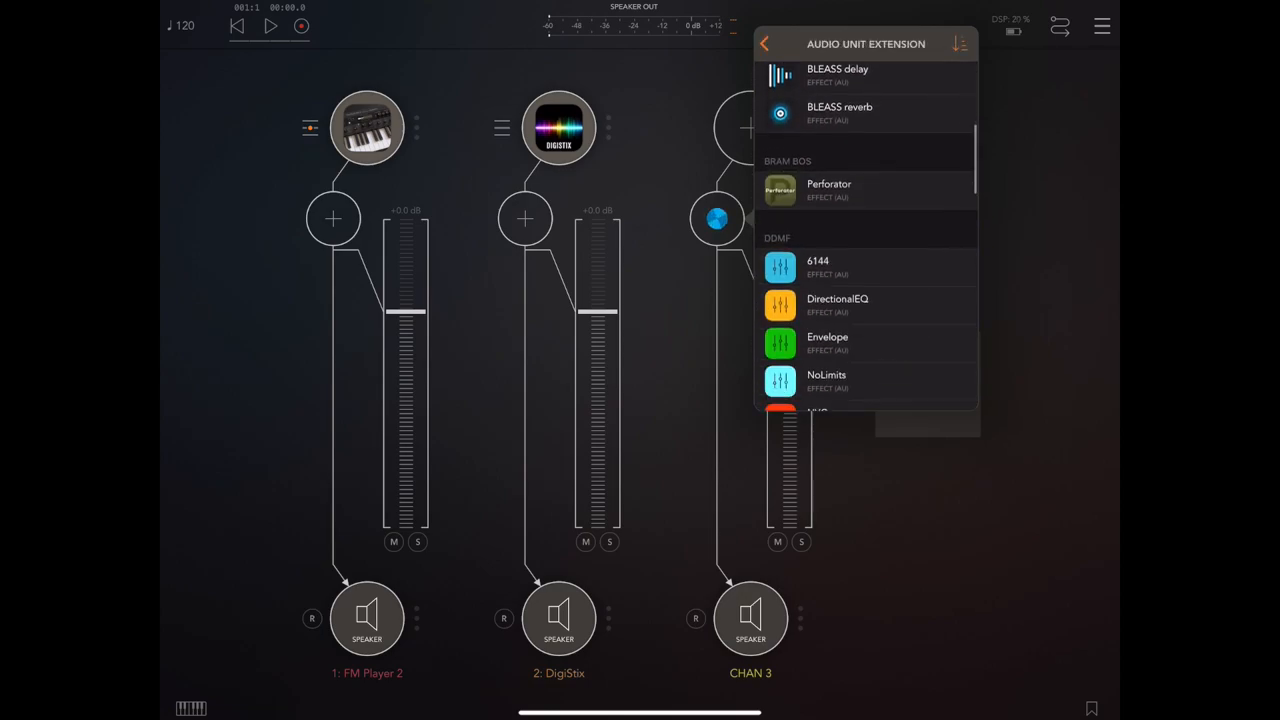
Insert MultiTrack Recorder as the third channel's effect and set its source to Mix Bus A.
scroll(down, 3)
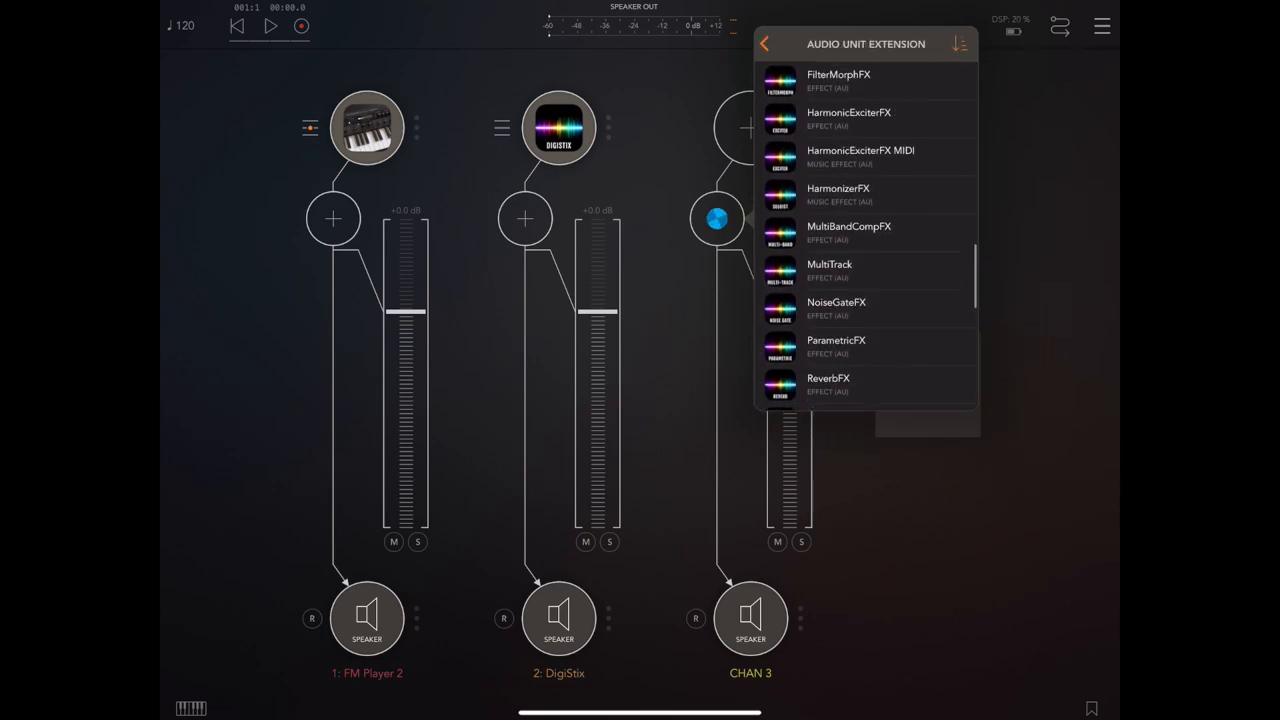
click(828, 270)
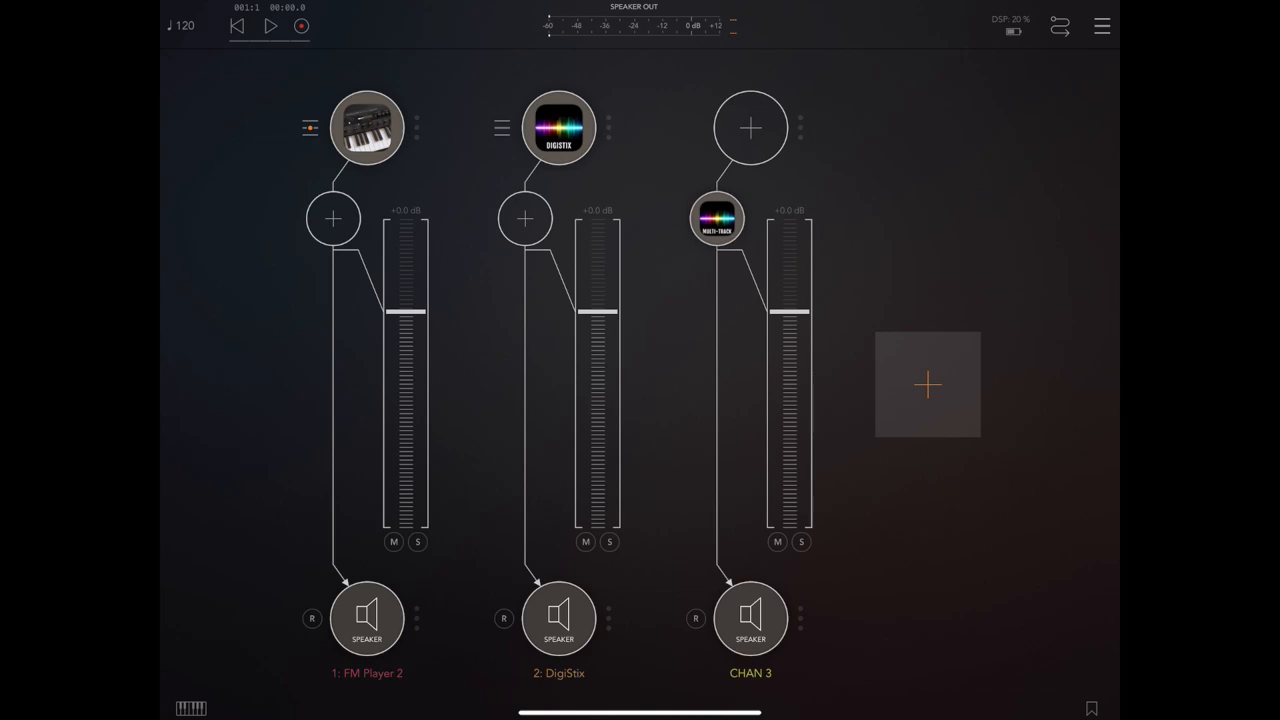
click(750, 128)
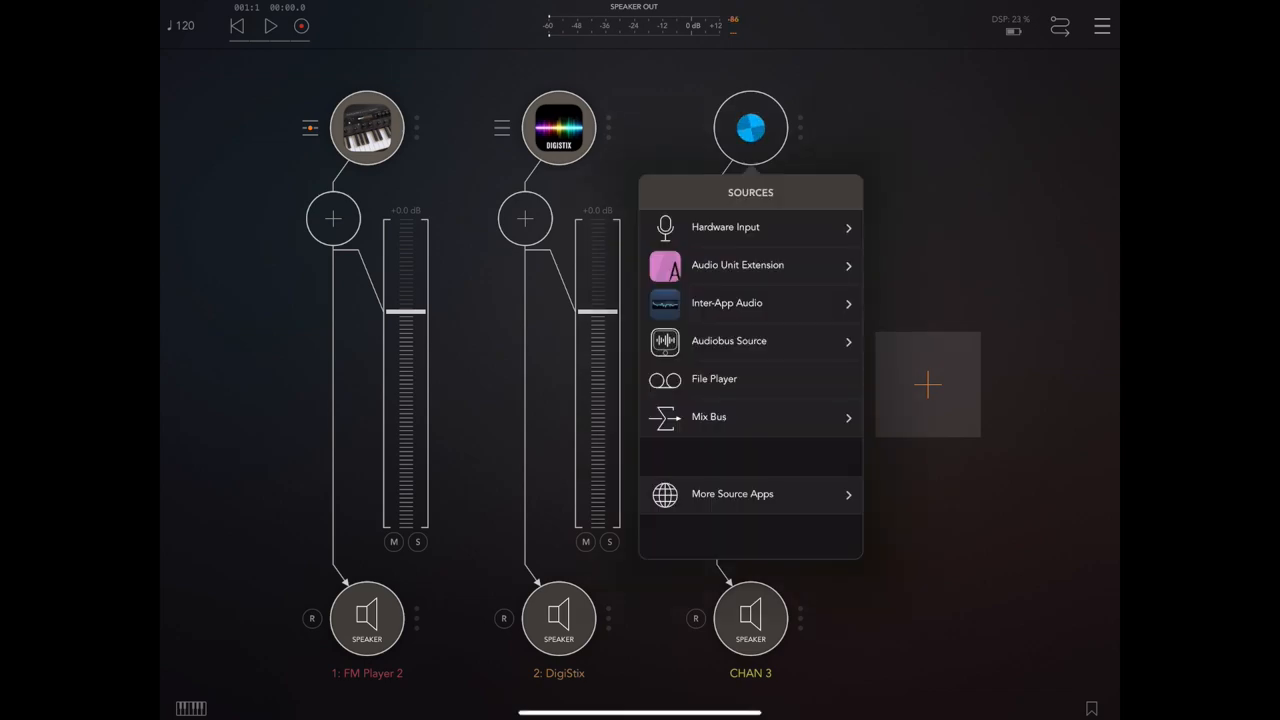
click(708, 418)
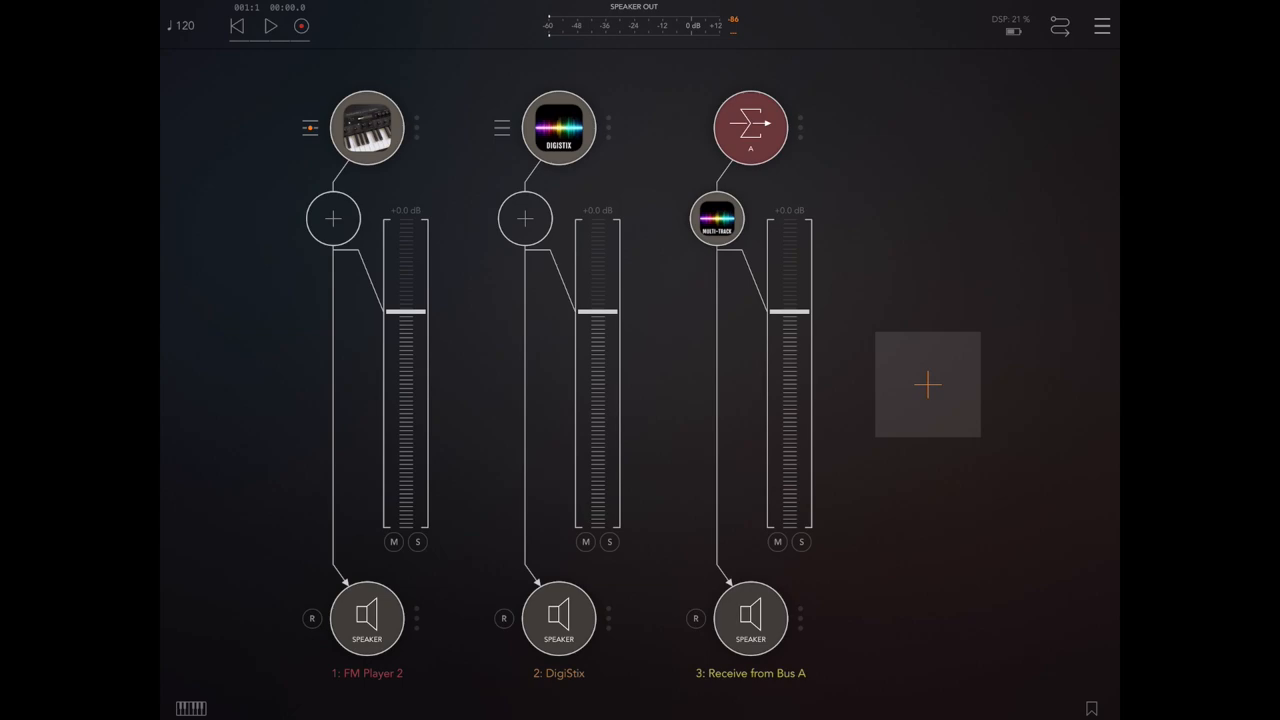
click(332, 218)
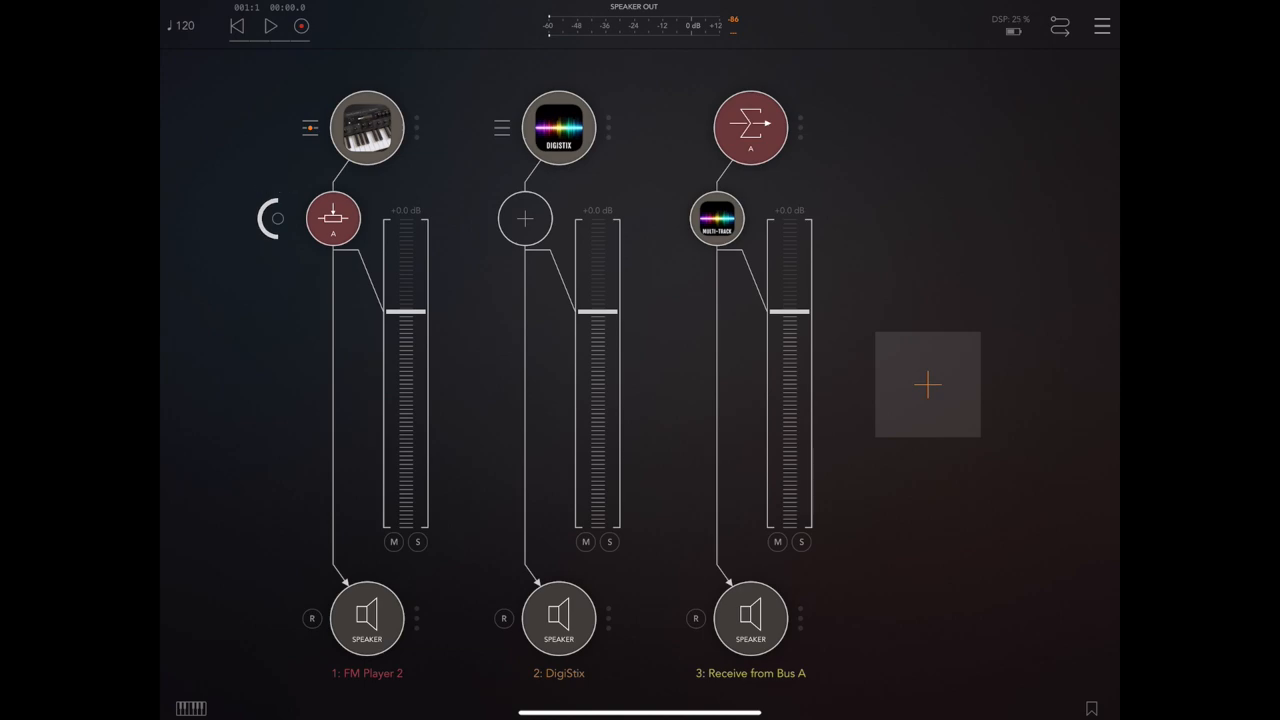
Add a Bus Send insert on the DigiStix channel targeting Bus A.
click(524, 218)
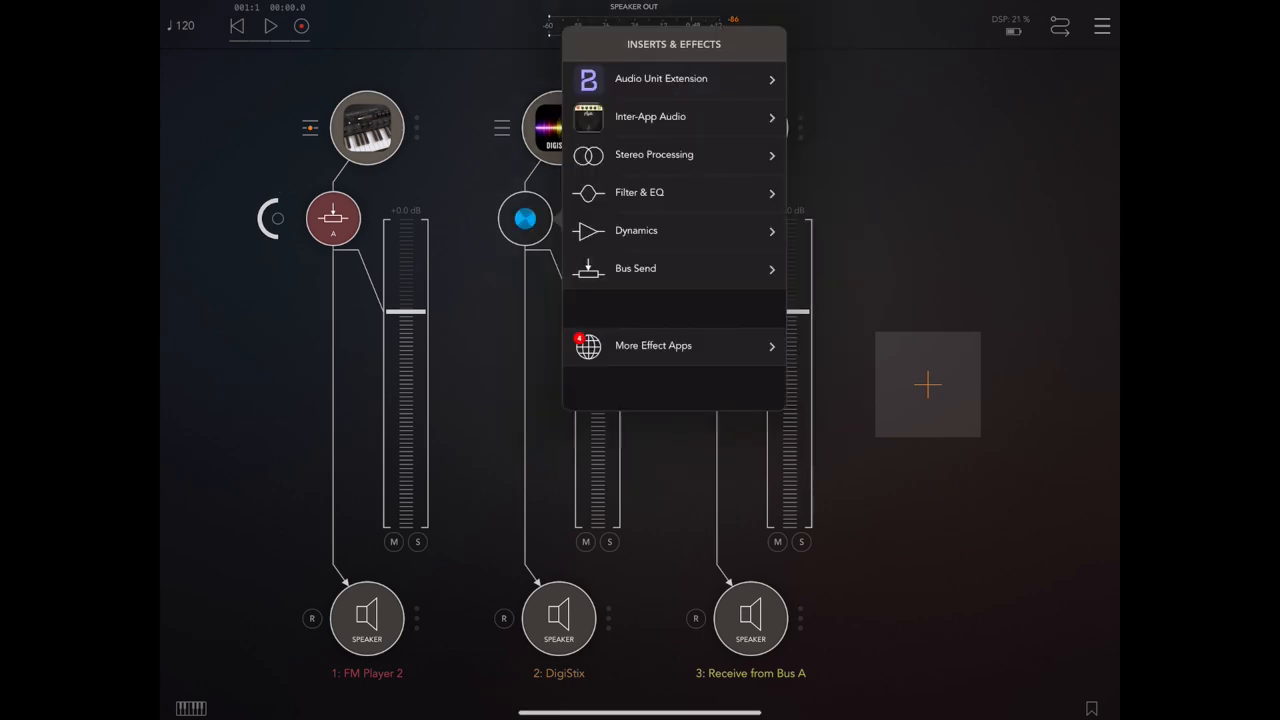
click(636, 268)
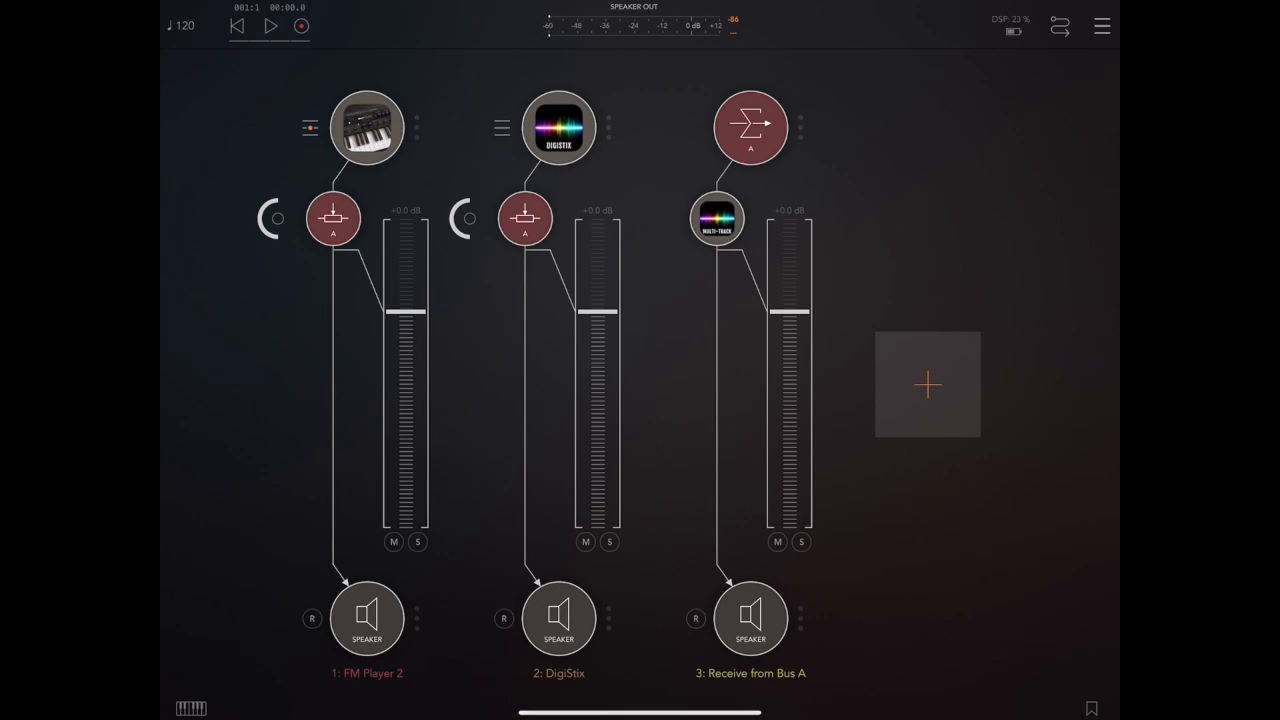
click(714, 218)
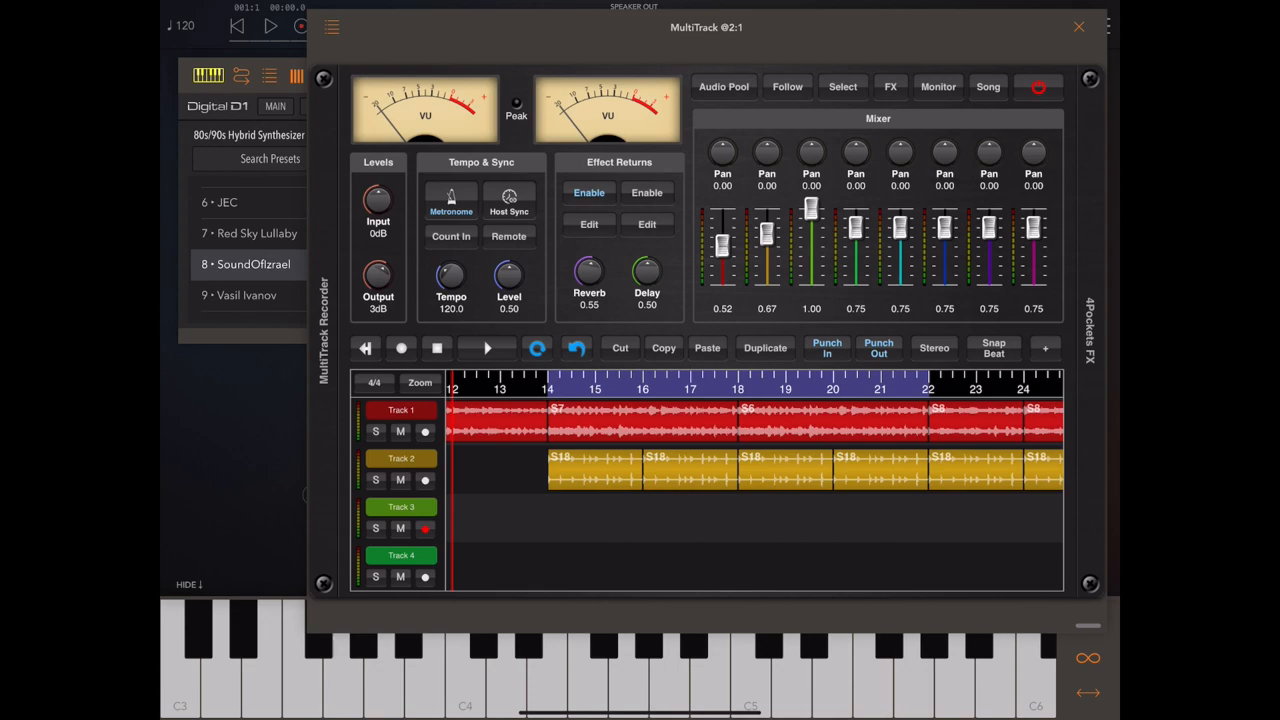
Arm Track 3 and record a take from the AUM bus across bars 14 to 22.
click(400, 348)
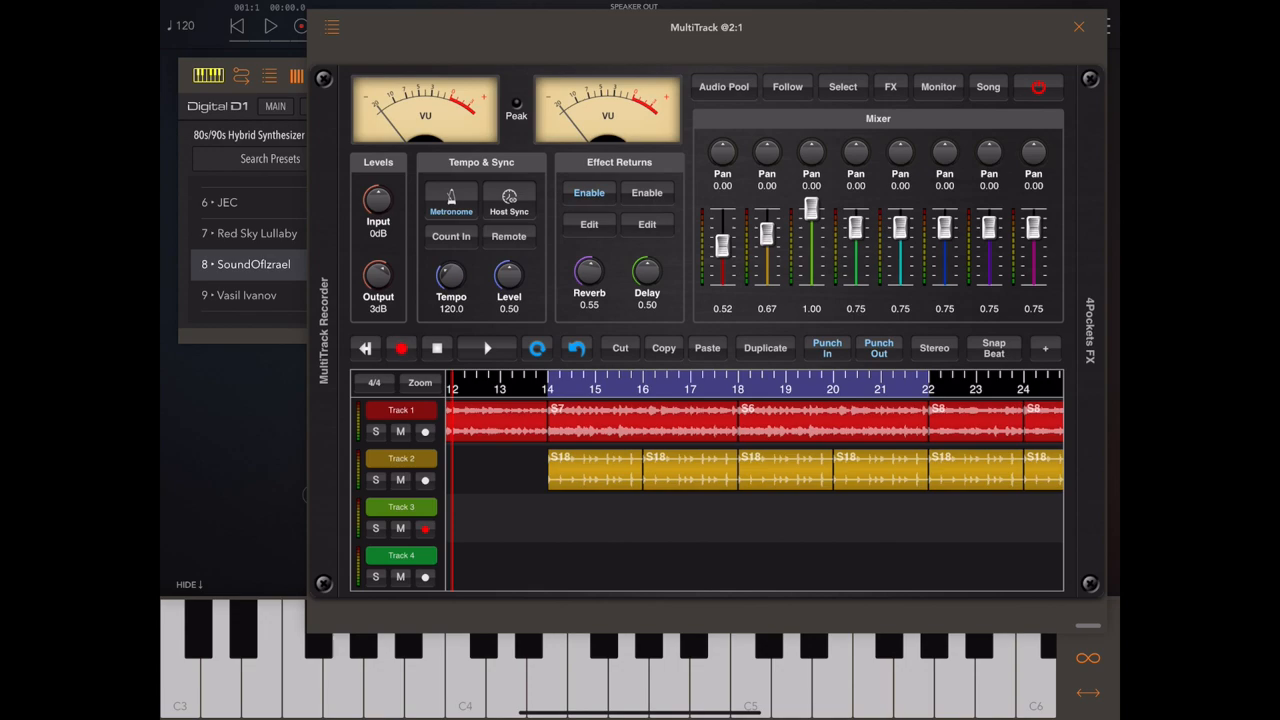
click(488, 348)
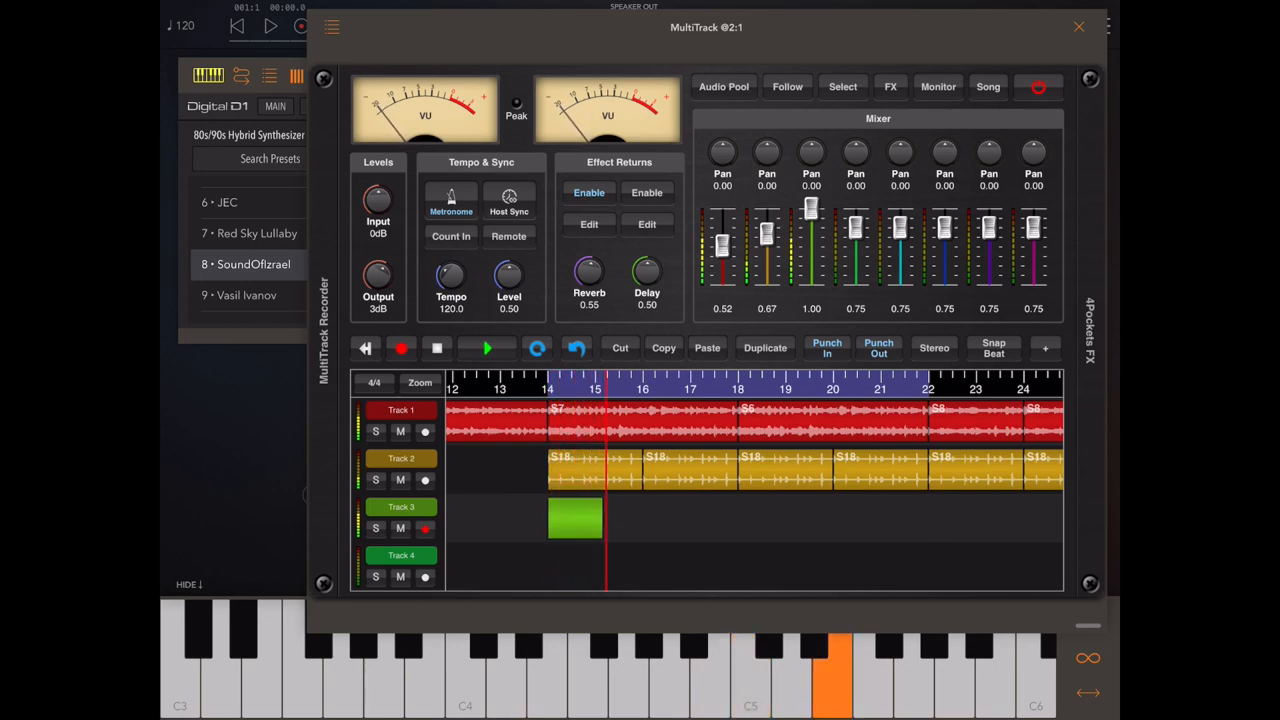
click(484, 348)
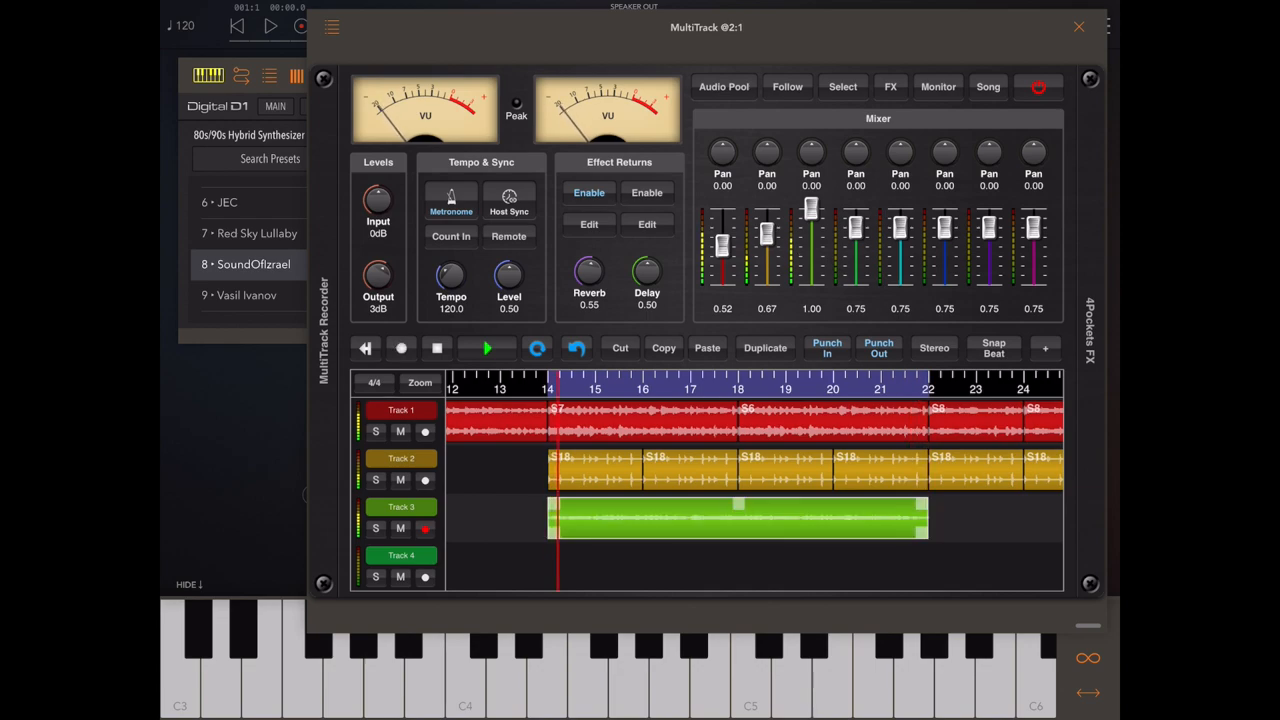
click(484, 348)
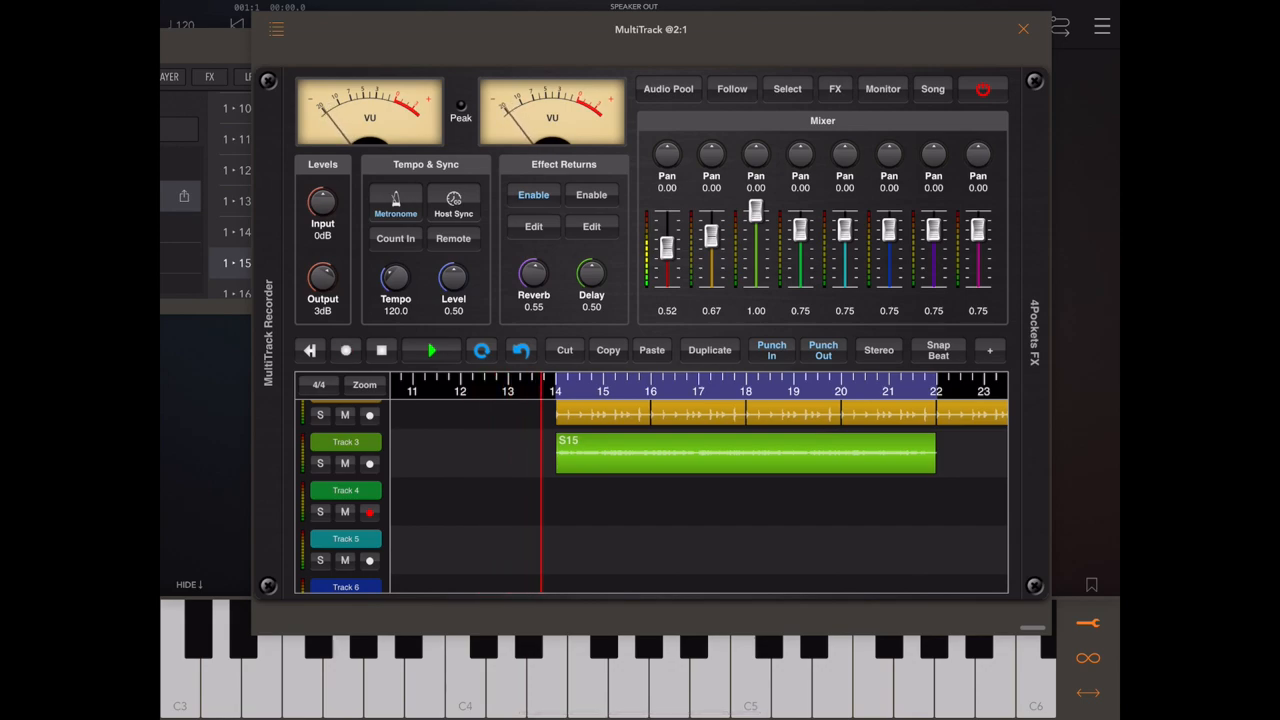
Record a second take on Track 4 spanning bars 14 to about 21.
click(344, 350)
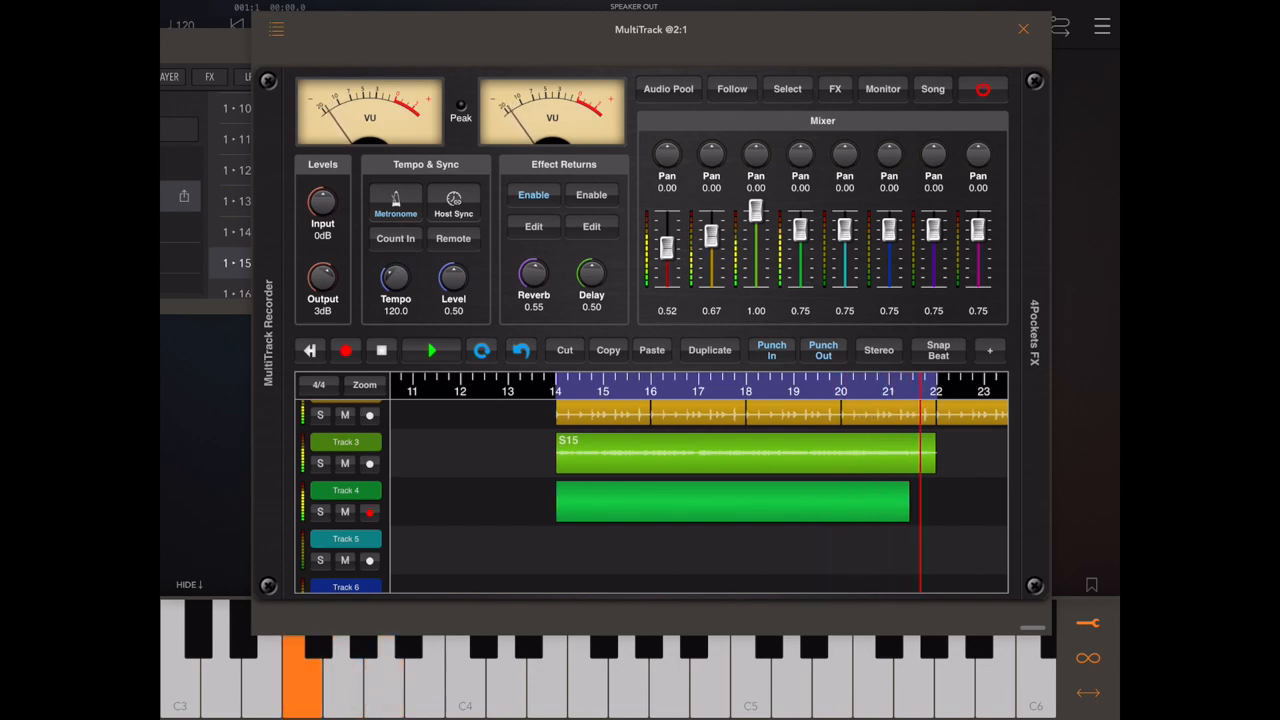
click(344, 350)
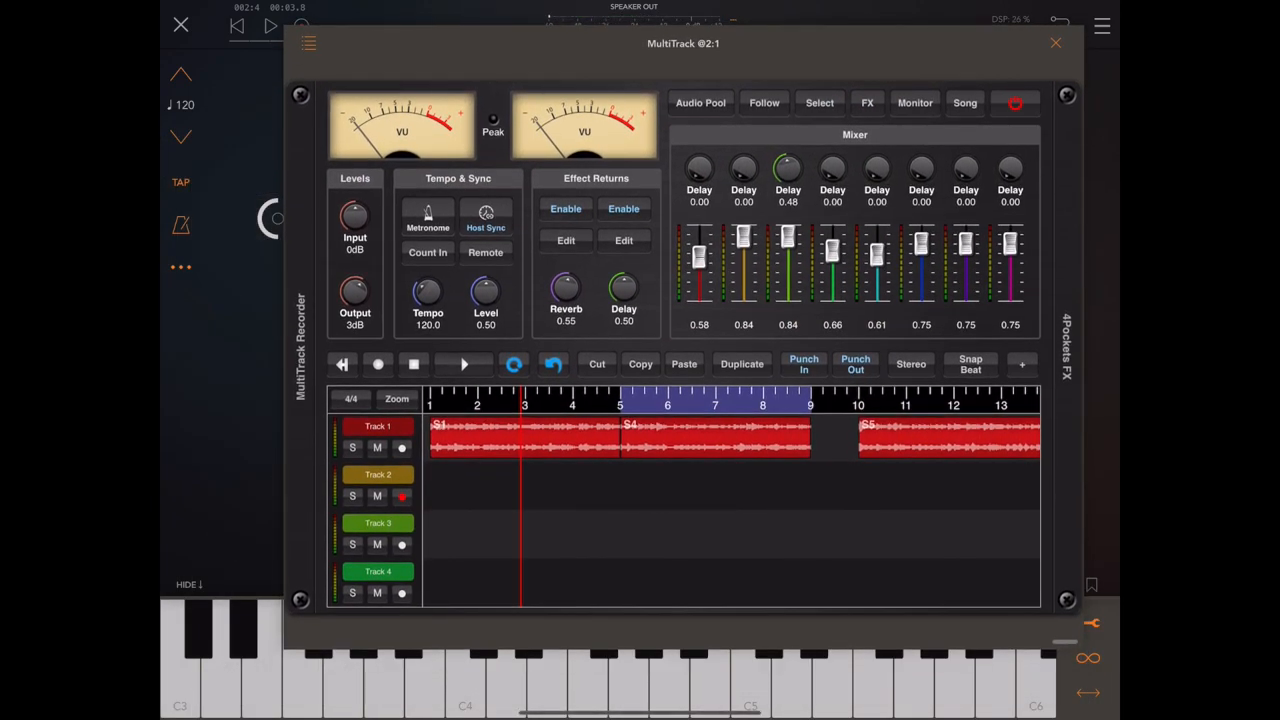
Switch from MultiTrack Recorder to the DigiStix Drummer pattern showing the snare run.
click(378, 364)
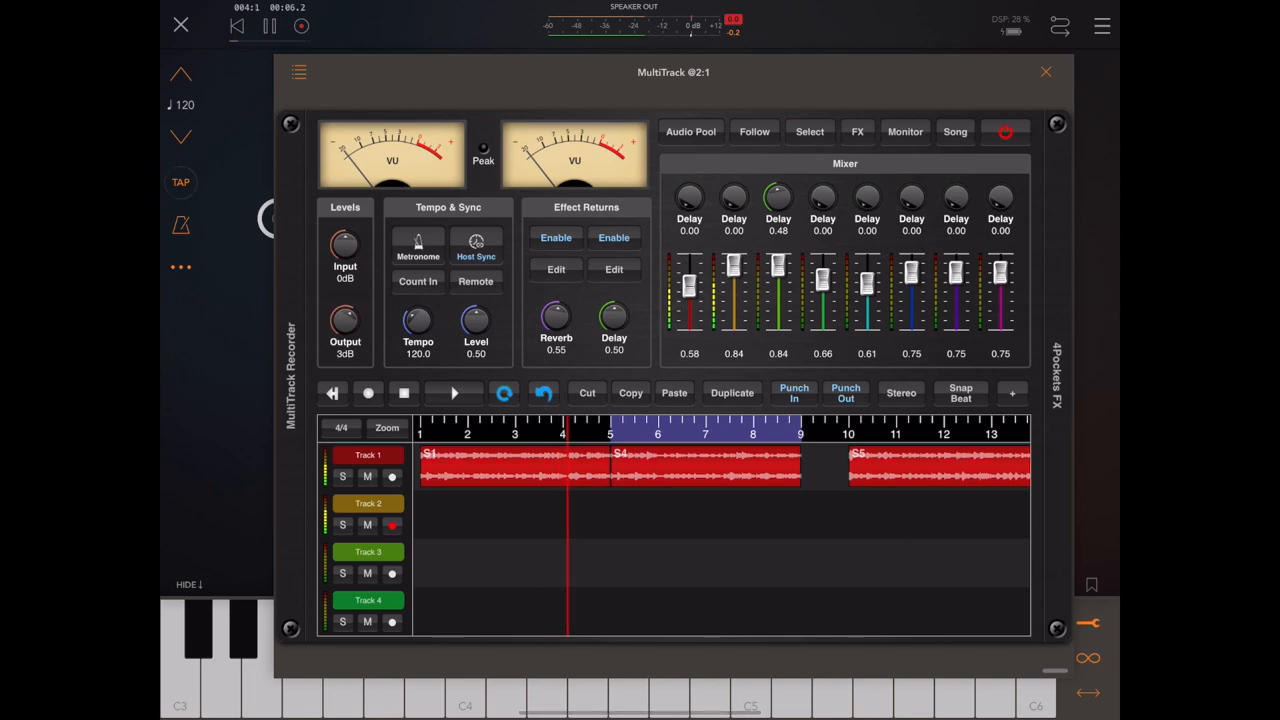
click(368, 392)
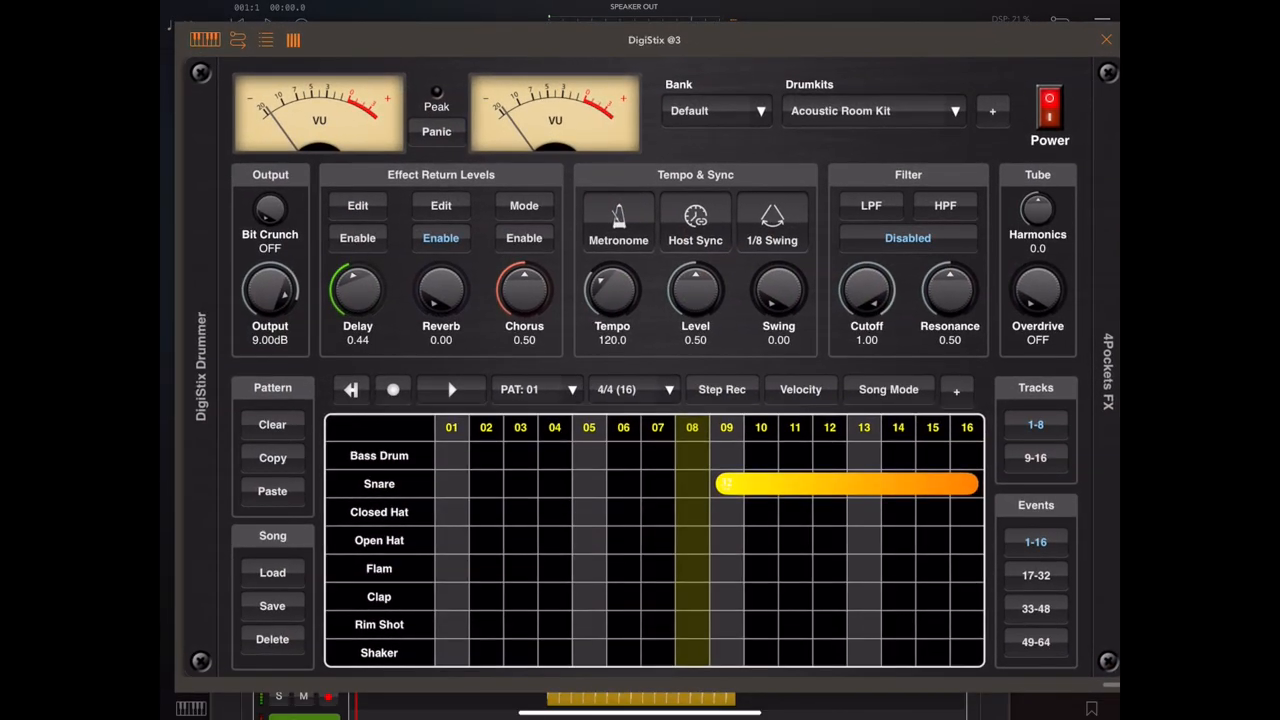
Return from DigiStix and record the drum loop as a short clip on Track 2 near bar 2.
click(452, 388)
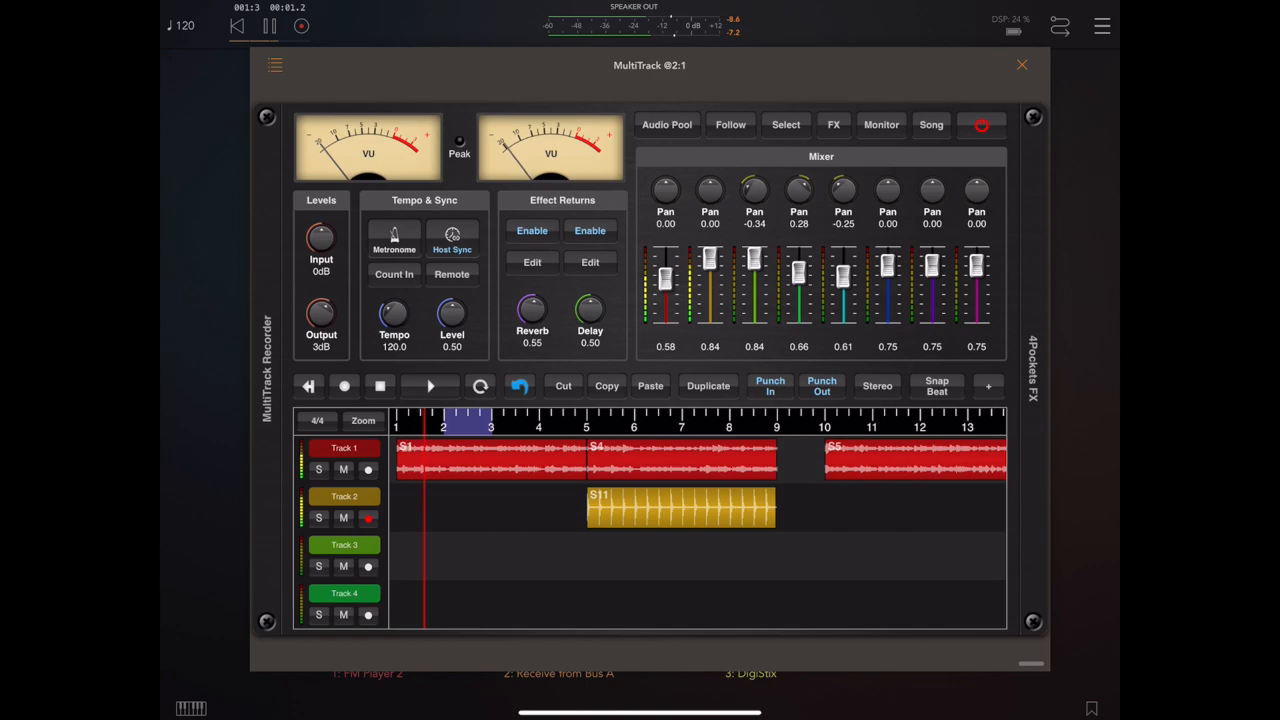
click(344, 386)
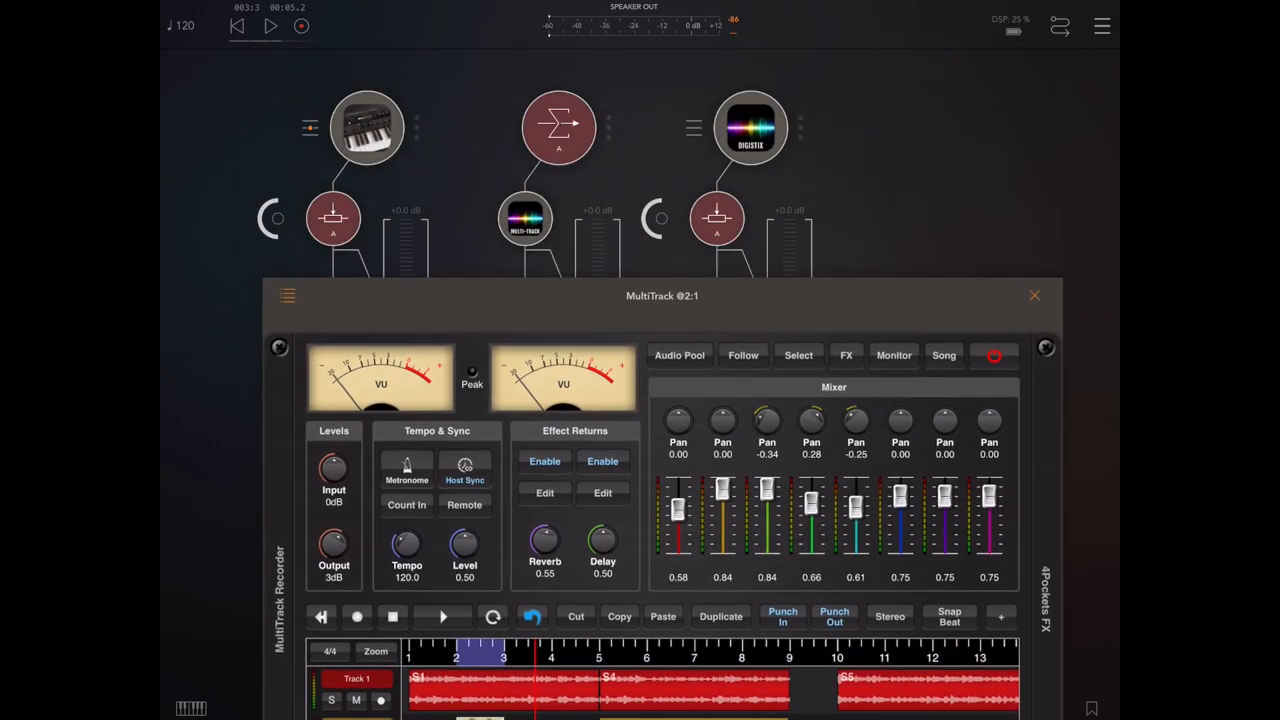
click(756, 128)
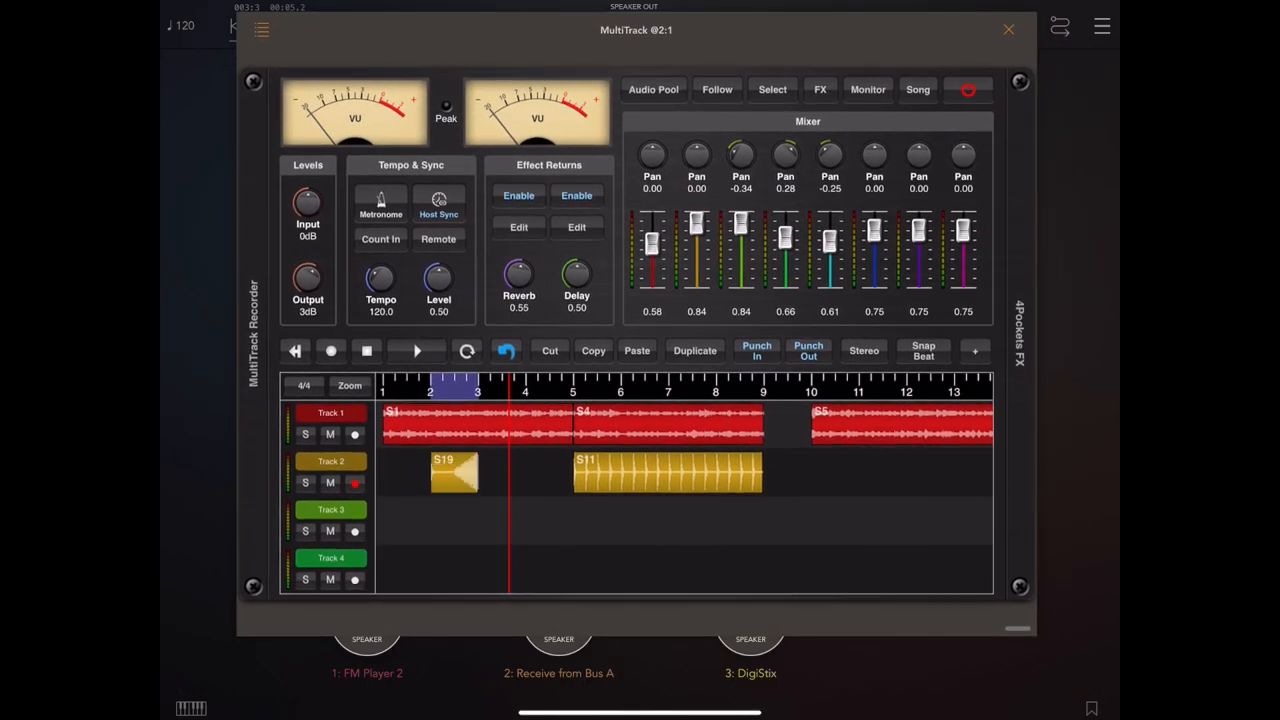
Move clip S19 against S1, normalize it, undo that, and load the full four-track Piano project.
drag(456, 472, 524, 472)
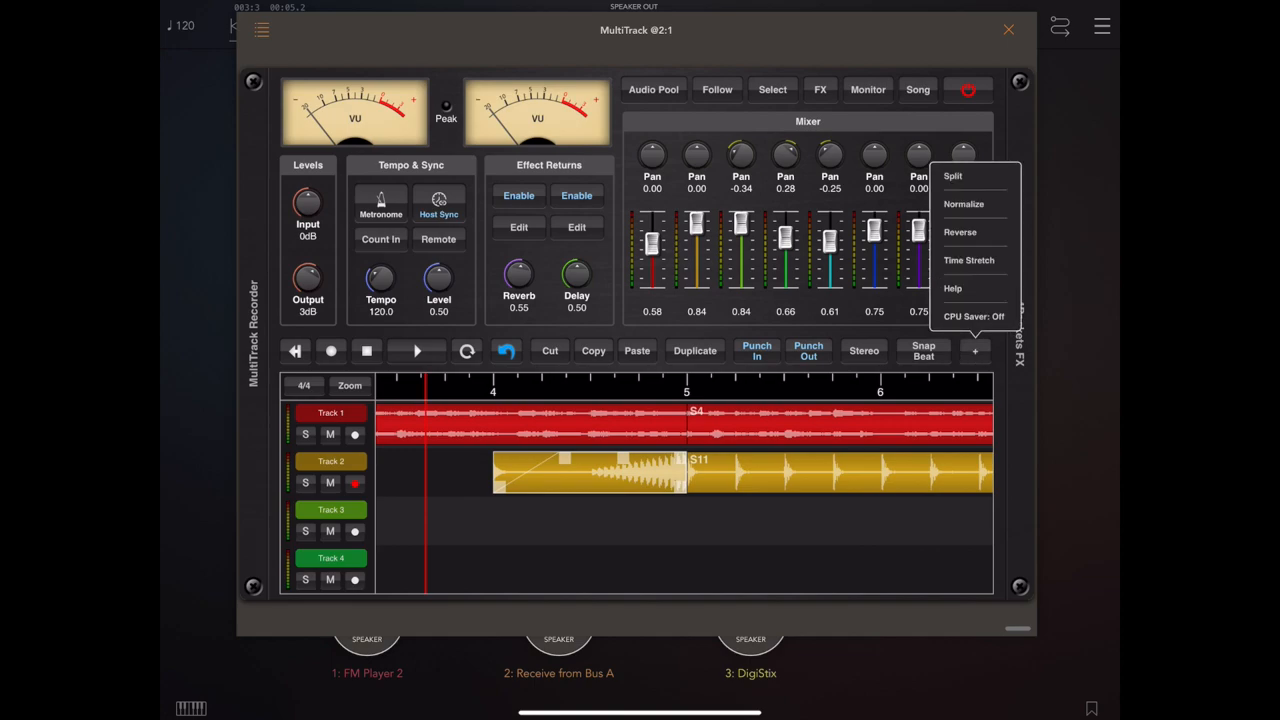
click(964, 204)
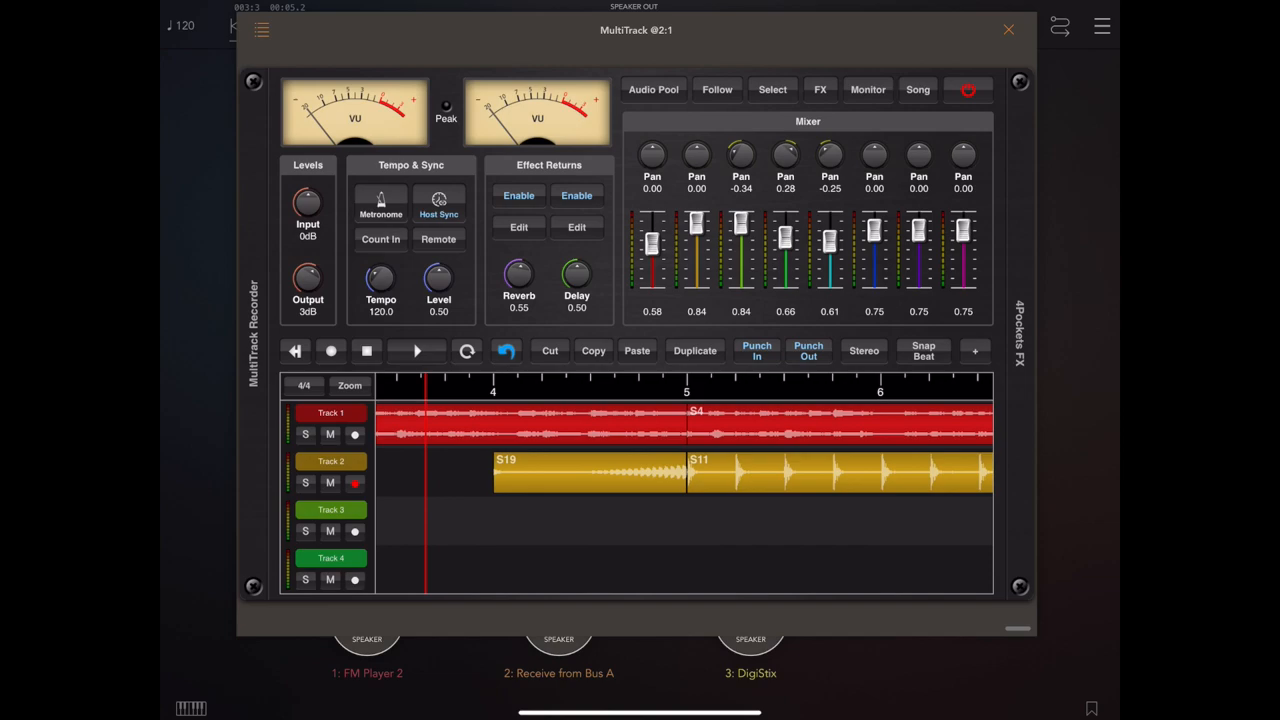
click(416, 352)
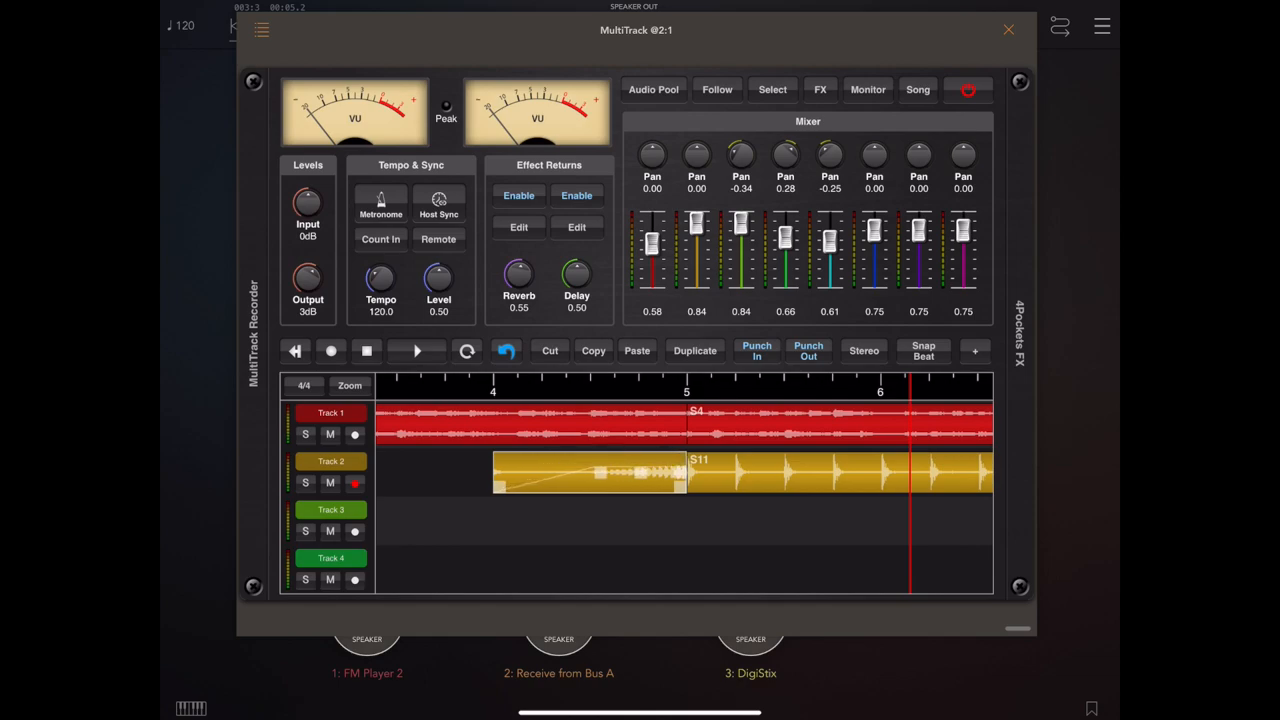
click(416, 352)
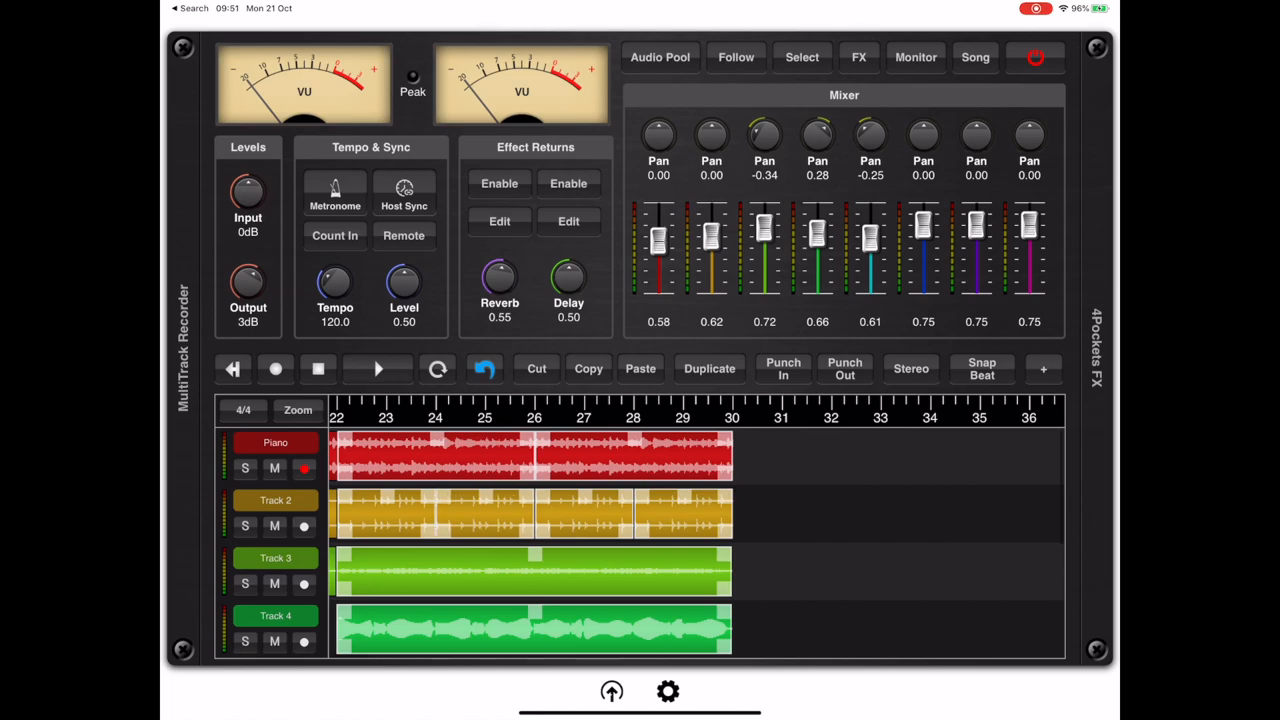
scroll(right, 3)
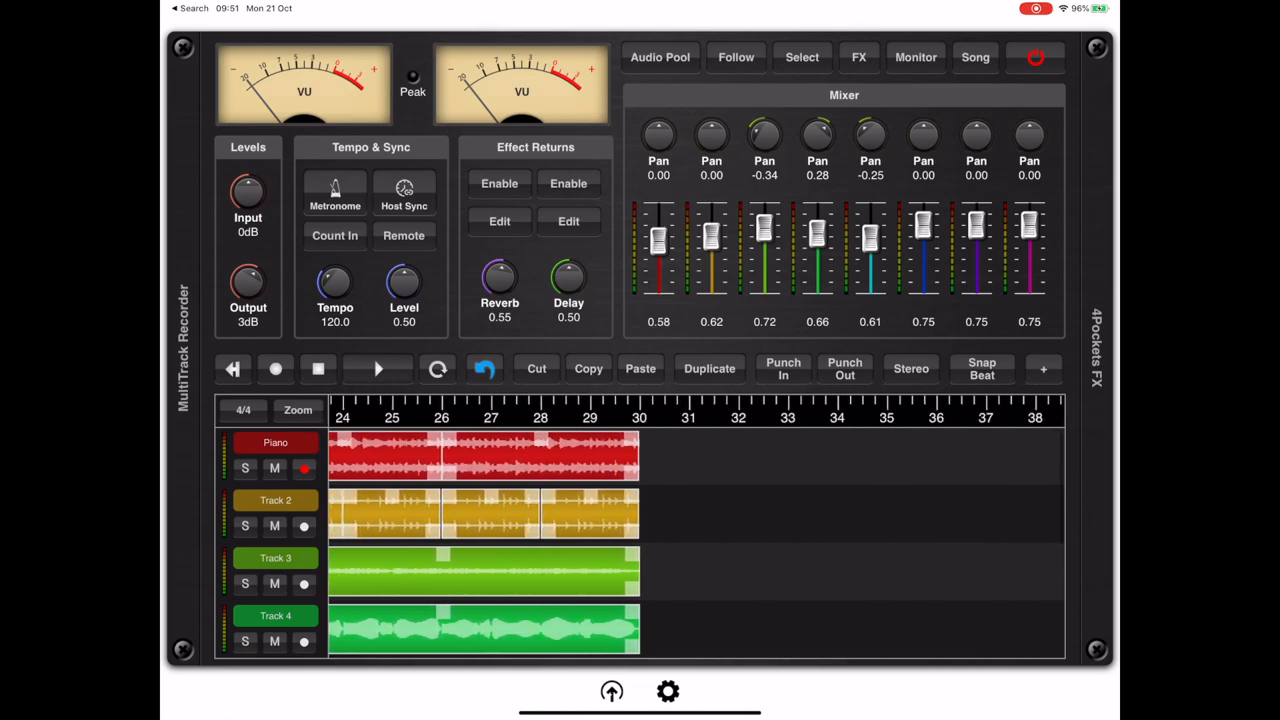
scroll(right, 3)
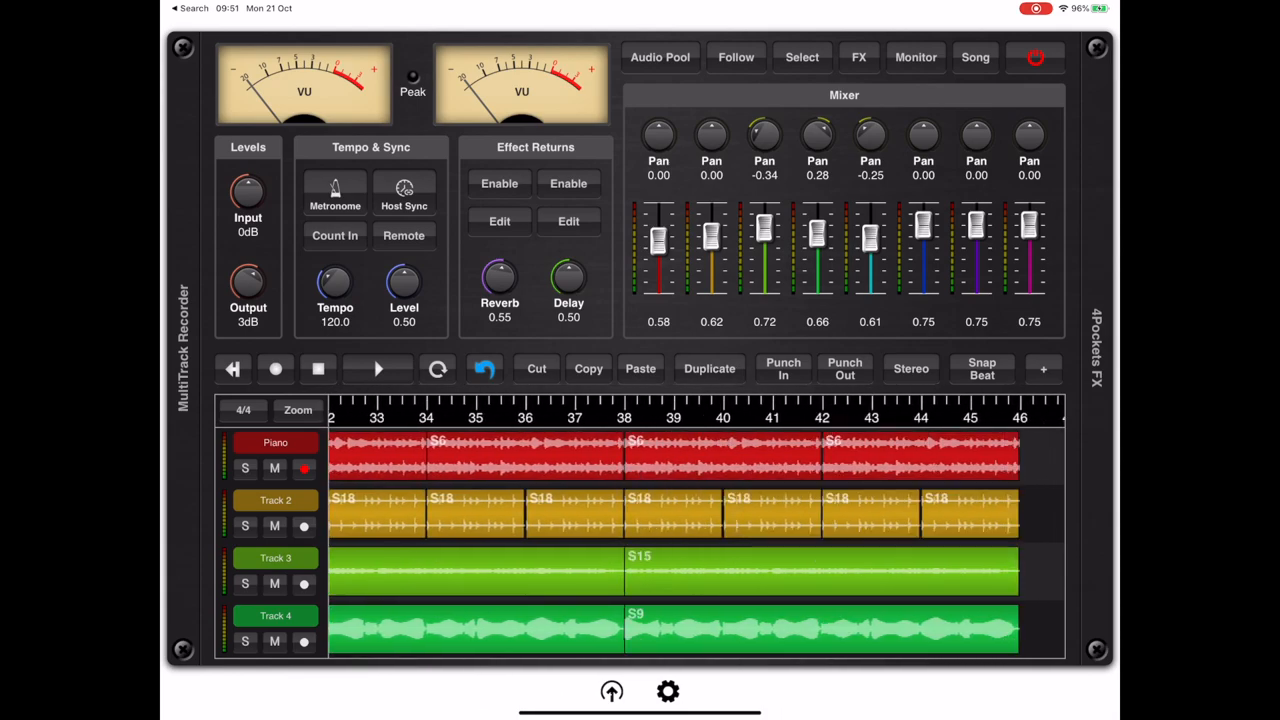
click(484, 368)
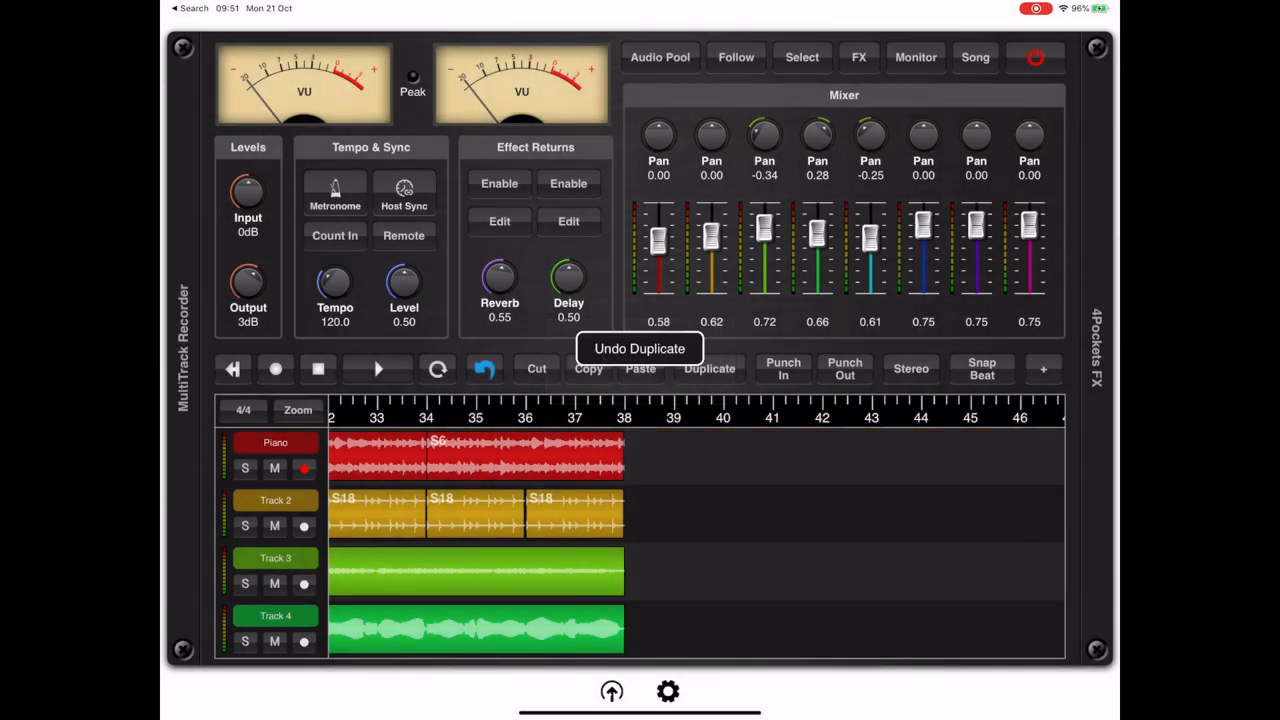
click(640, 348)
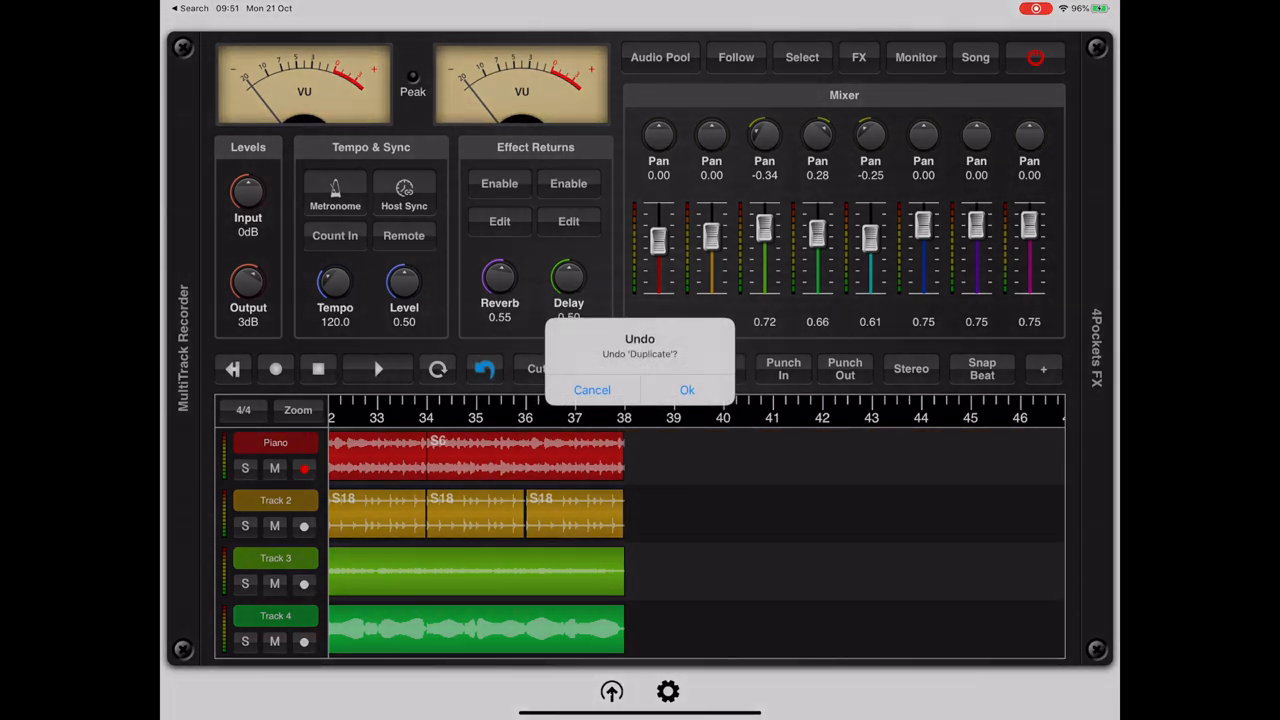
click(688, 390)
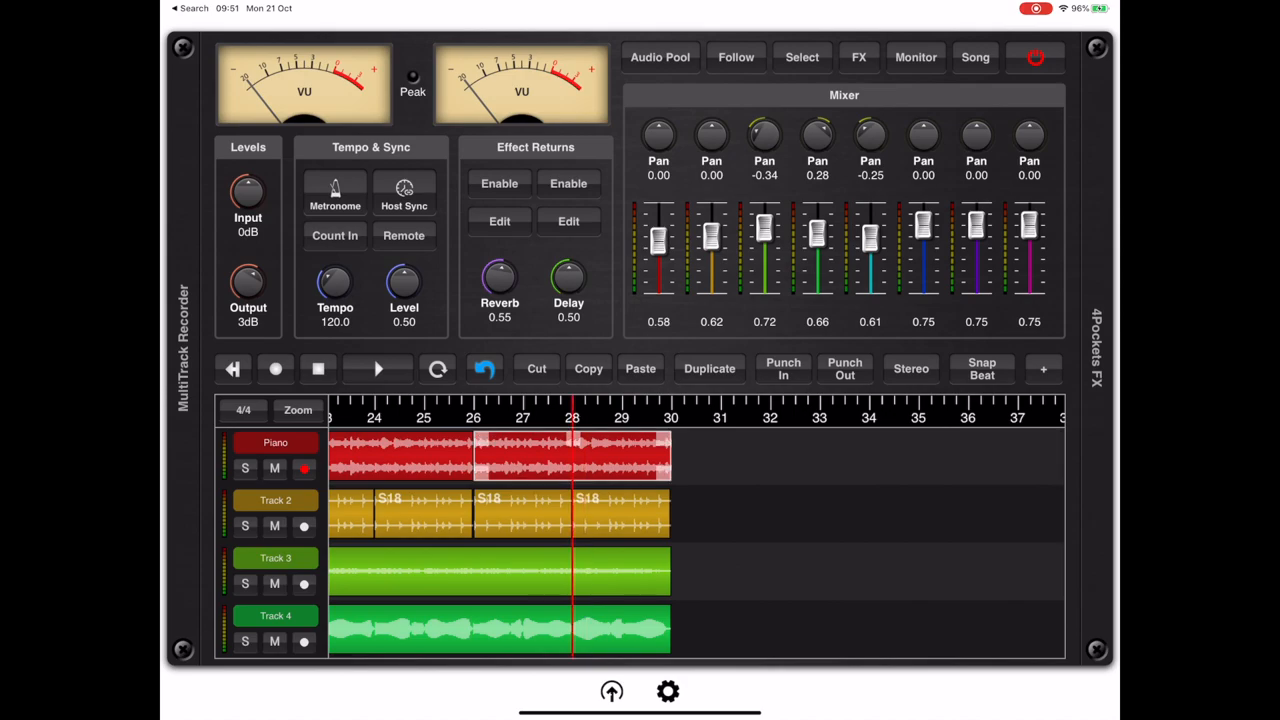
Normalize the marked piano section via the + menu, then undo it and confirm Ok.
click(1040, 368)
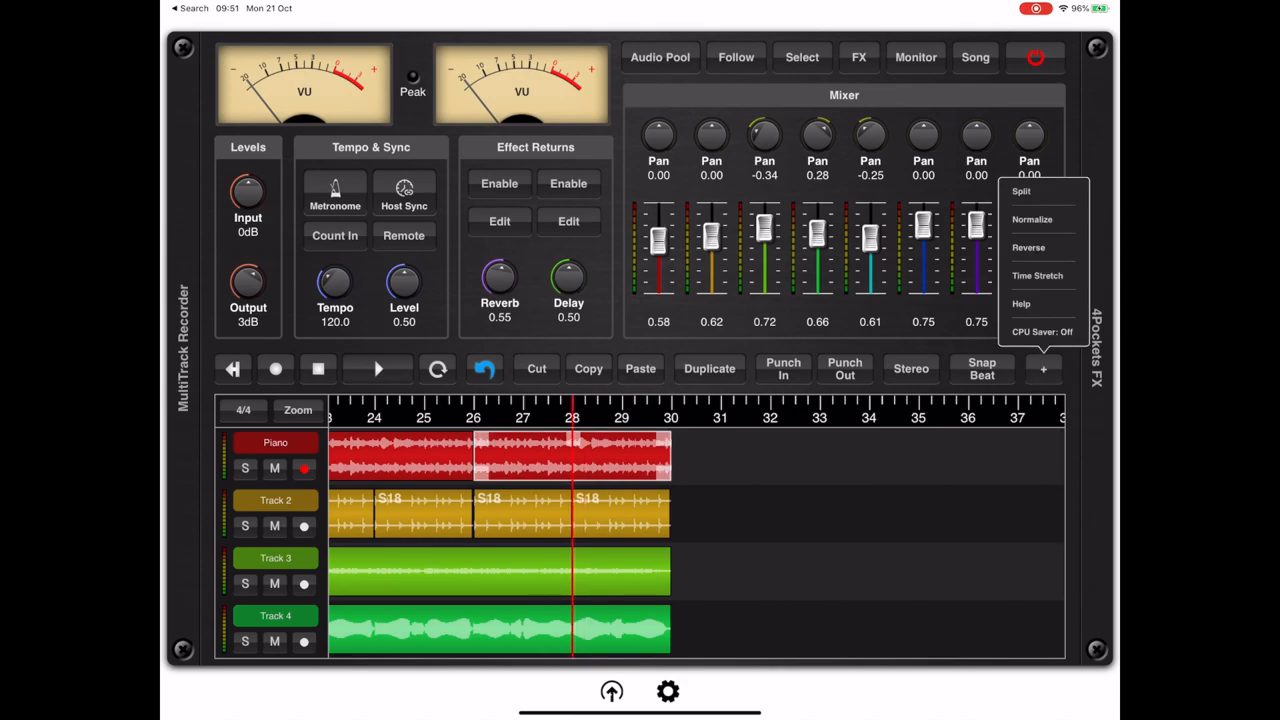
click(1040, 218)
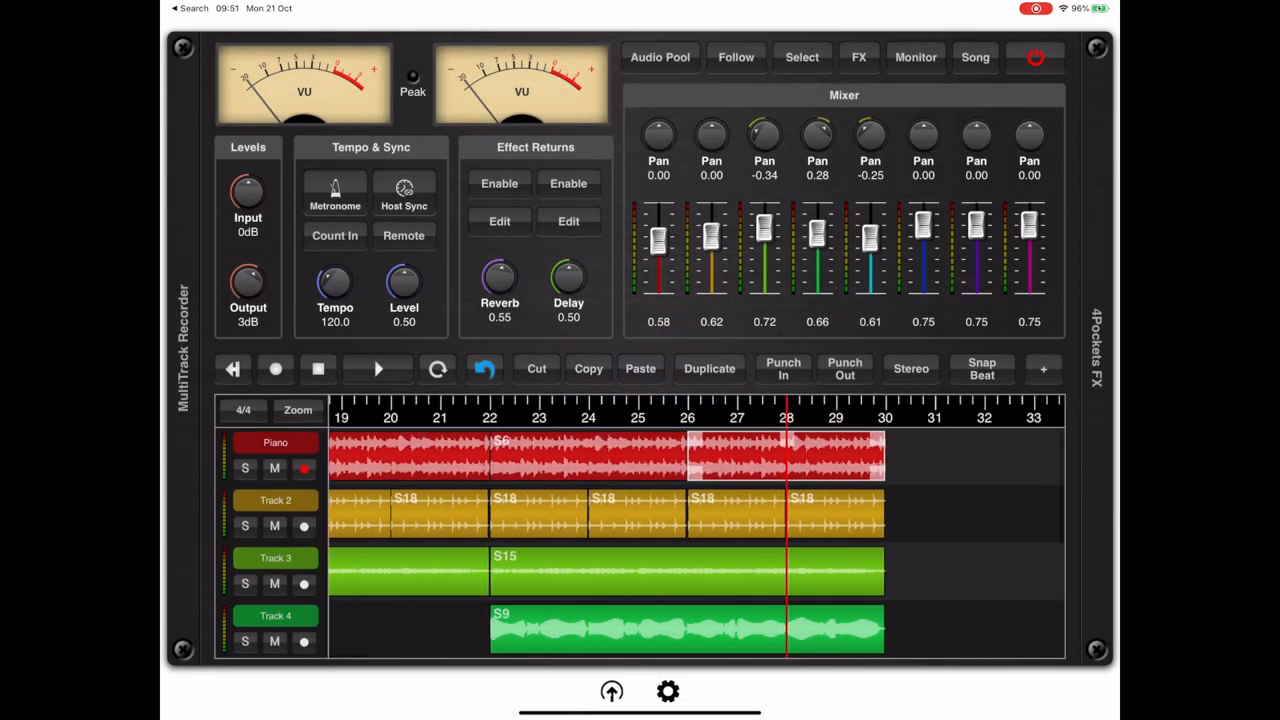
click(484, 368)
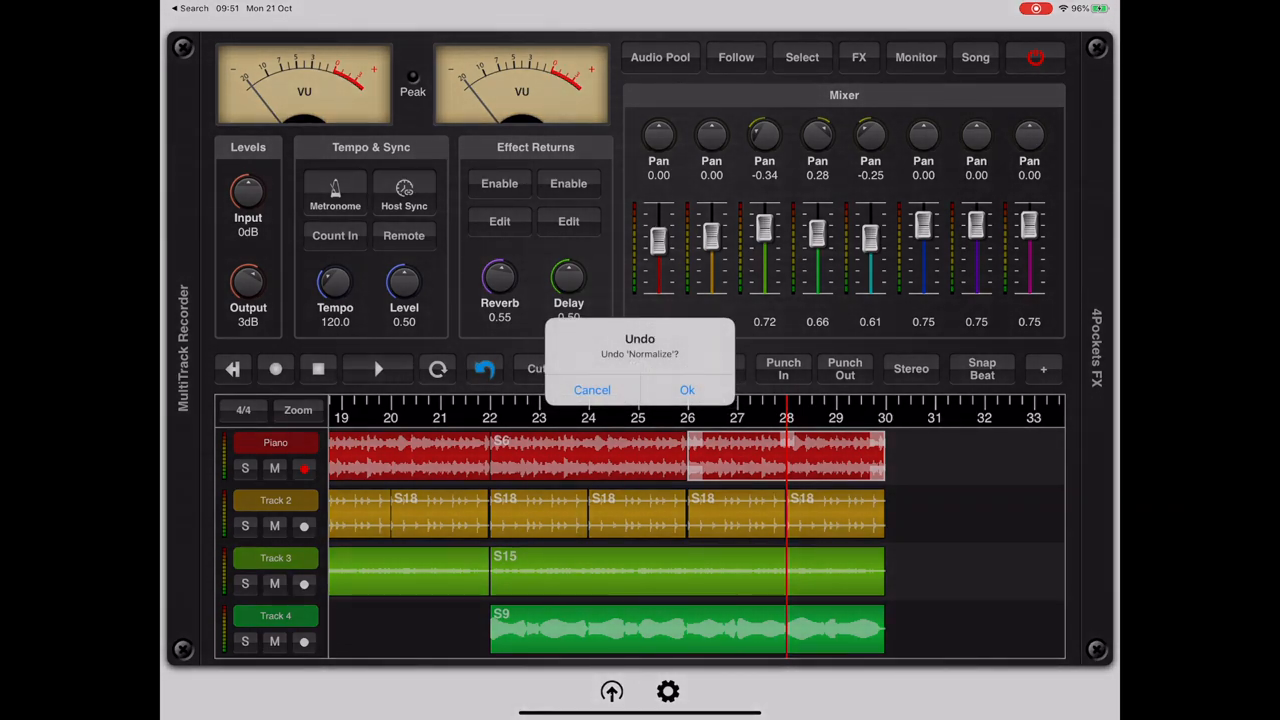
click(688, 390)
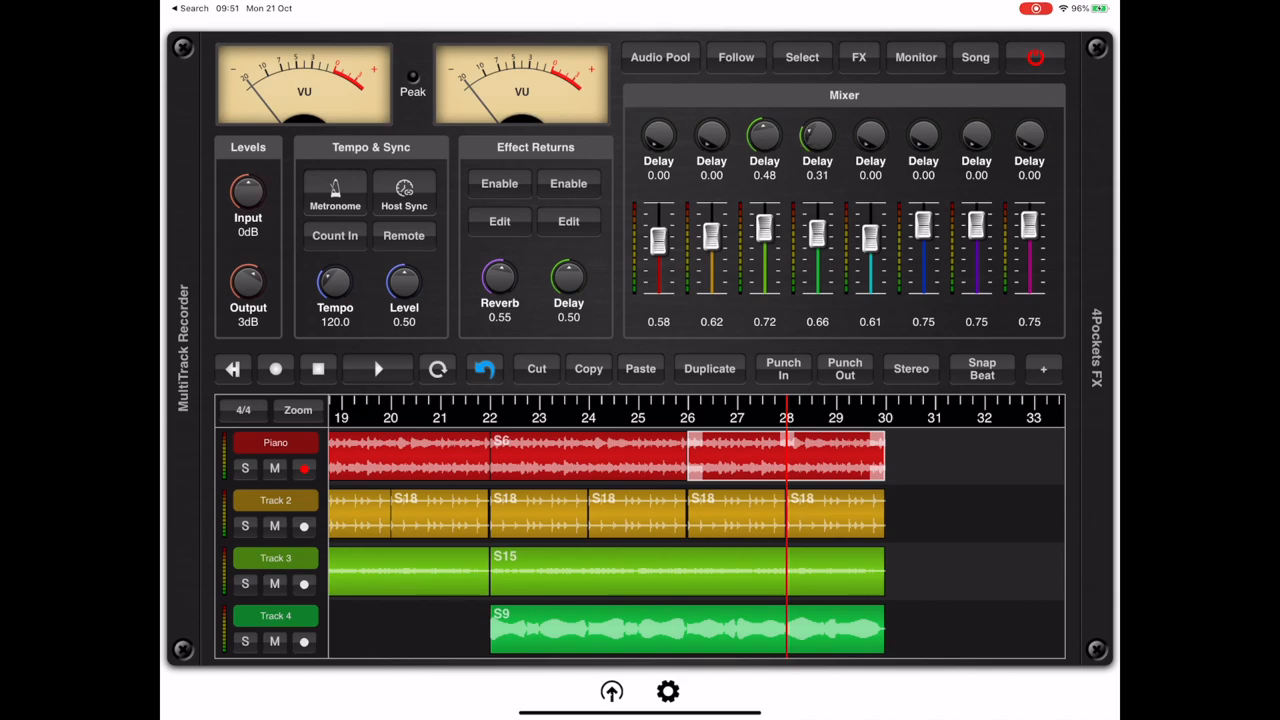
View the Reverb and Delay settings unchanged, close them, and enable Stereo mode.
click(498, 220)
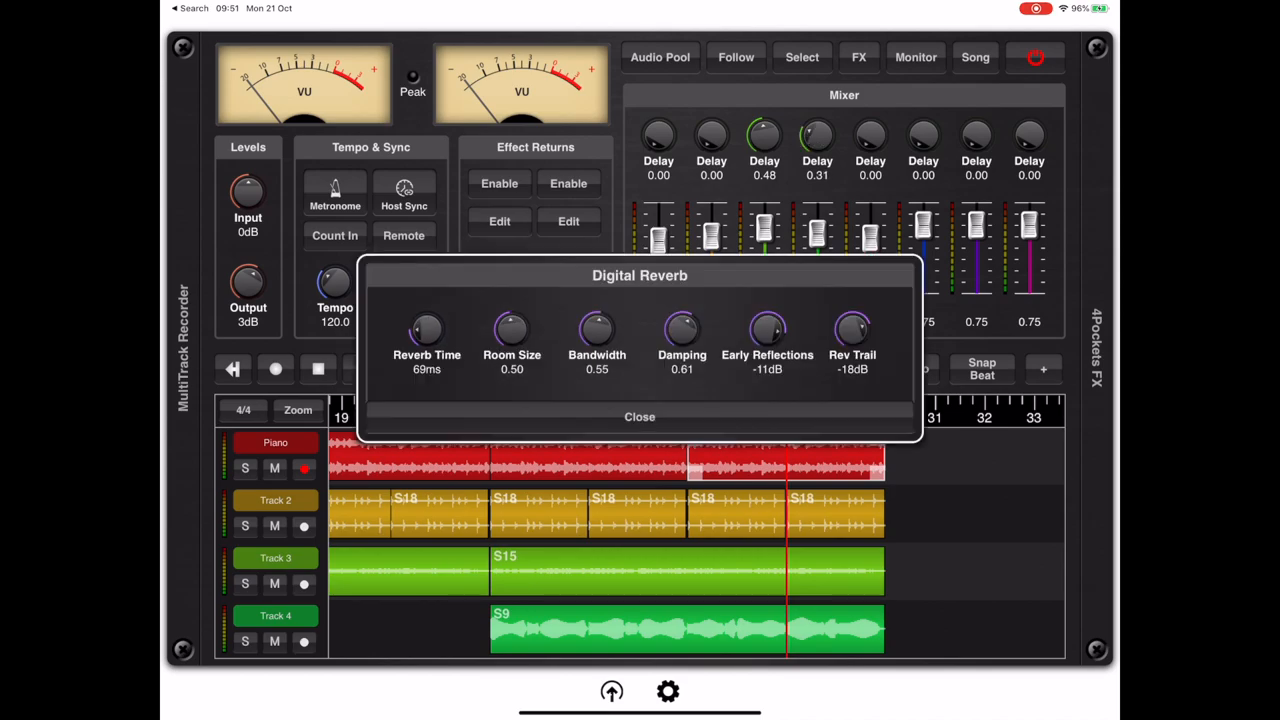
click(640, 418)
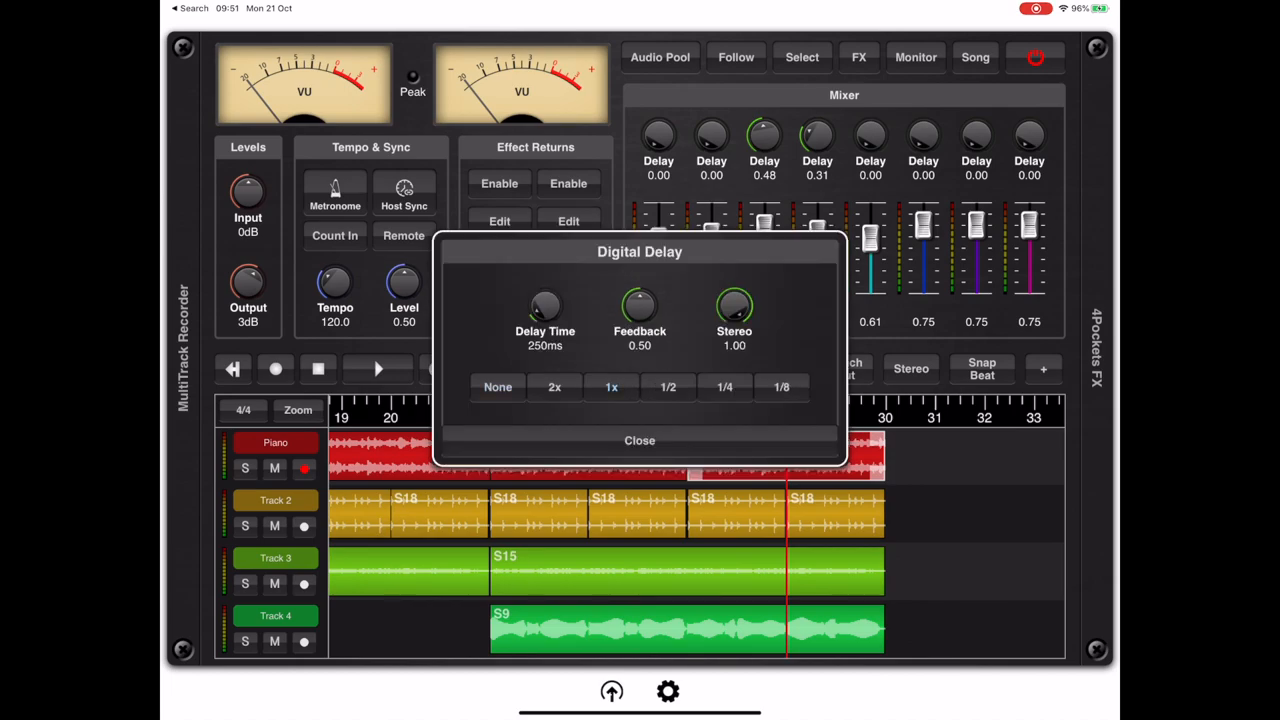
click(640, 442)
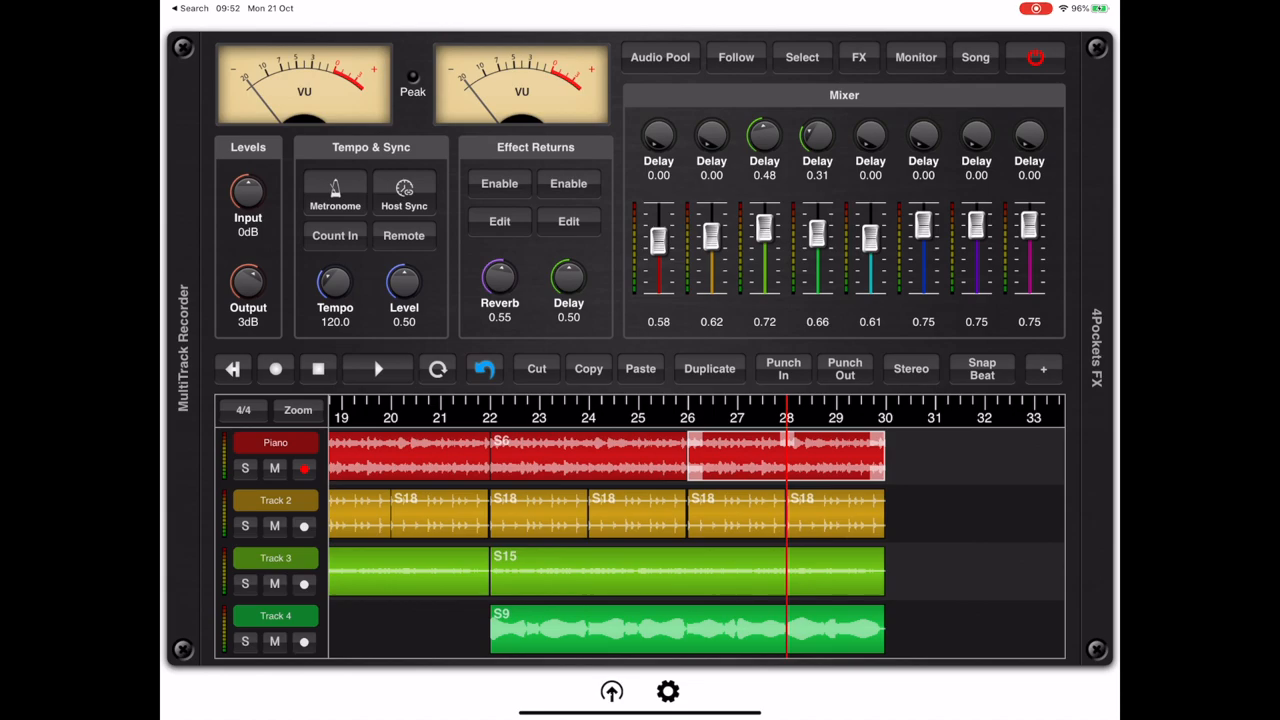
click(910, 368)
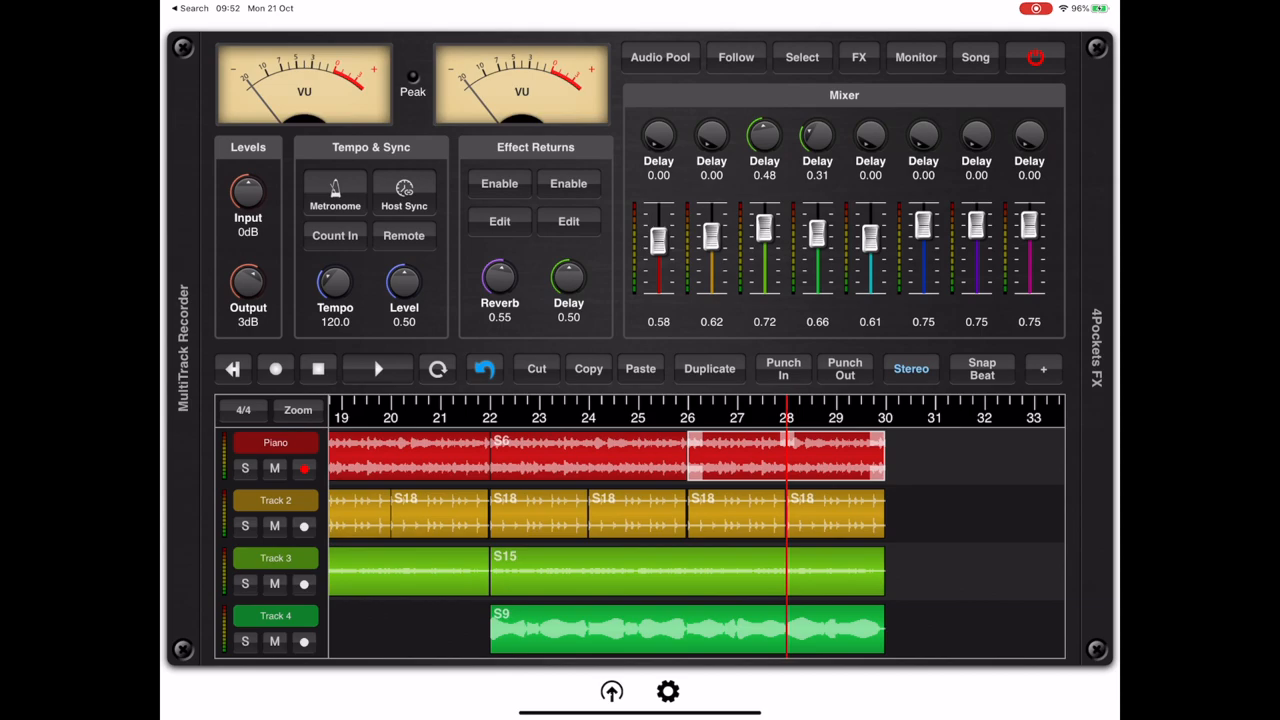